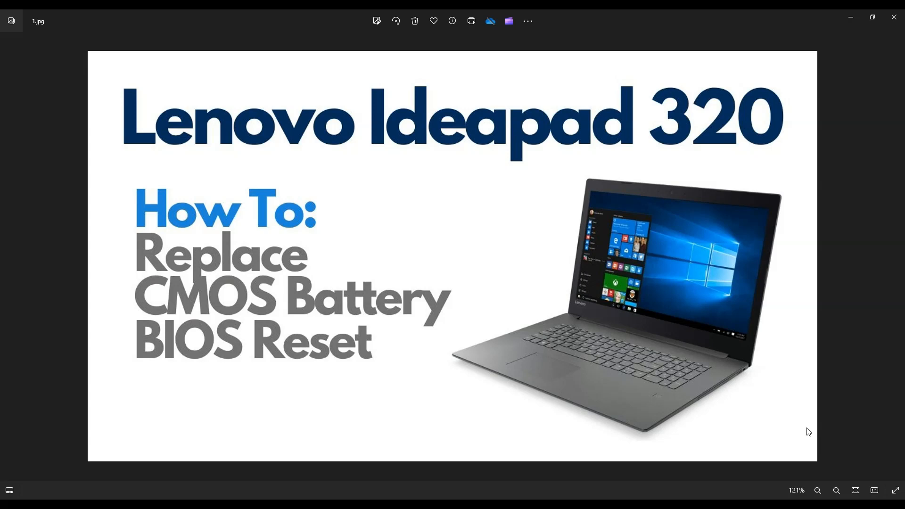
Advance from the 1.jpg title image to 2.png showing the laptop's underside.
left_click(896, 256)
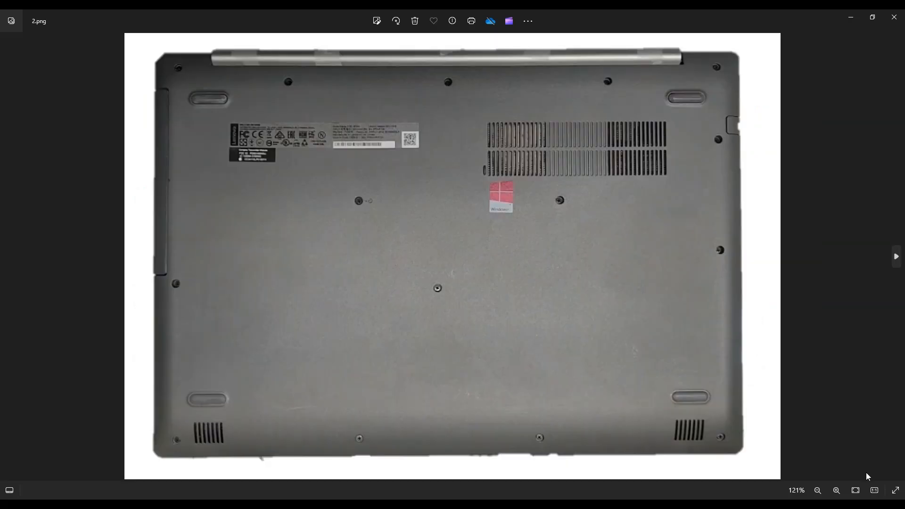
mouse_move(391, 252)
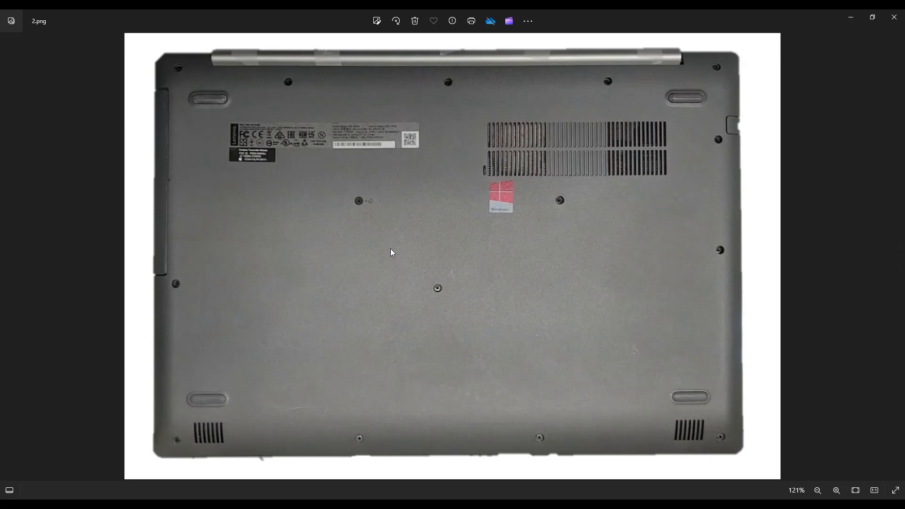
mouse_move(500, 450)
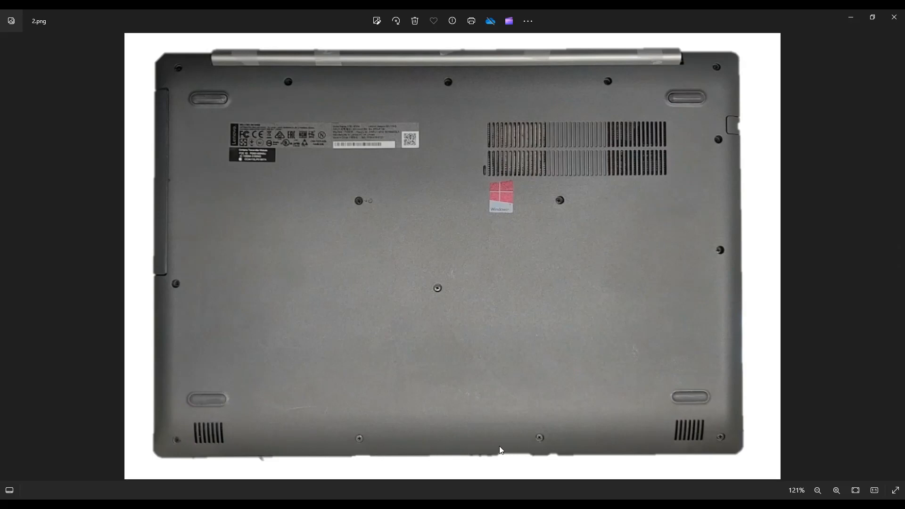
mouse_move(686, 75)
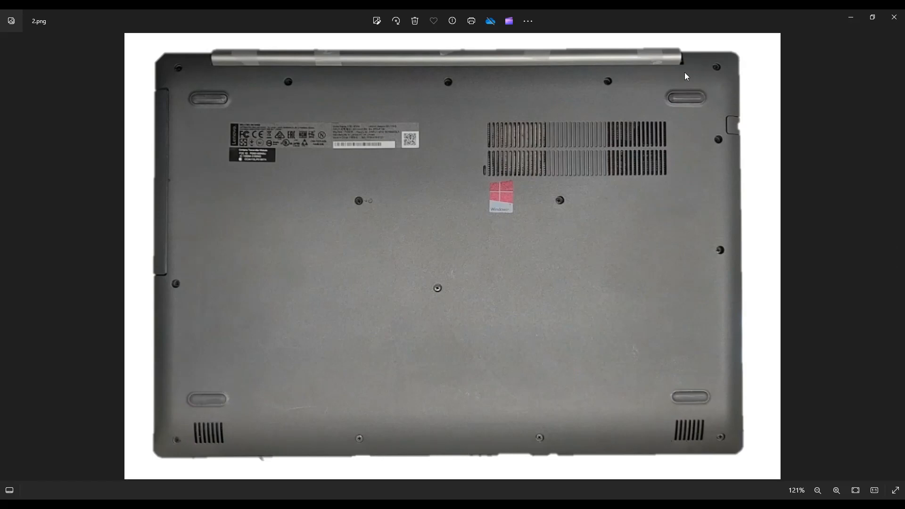
mouse_move(186, 72)
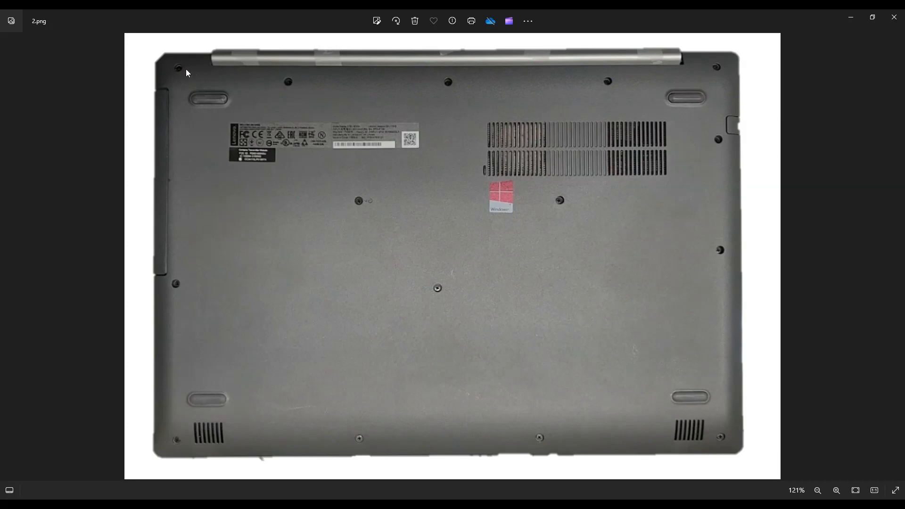
mouse_move(163, 284)
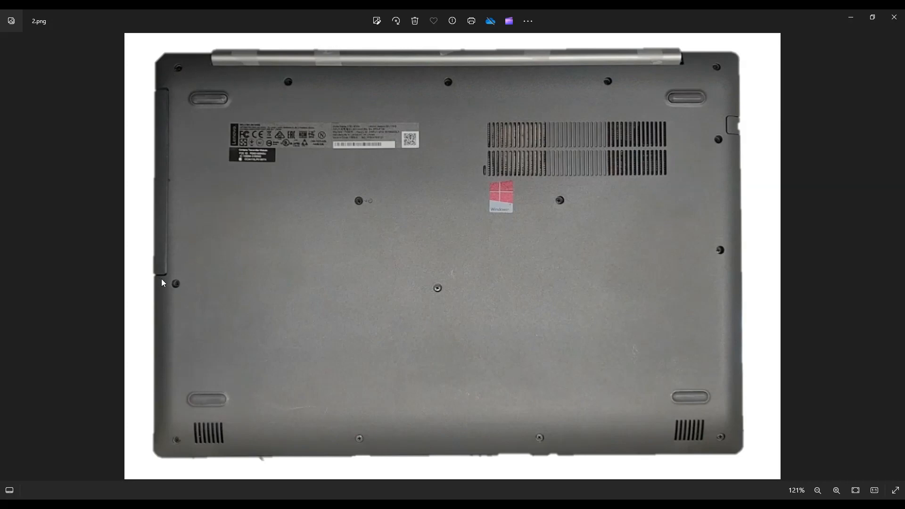
mouse_move(328, 195)
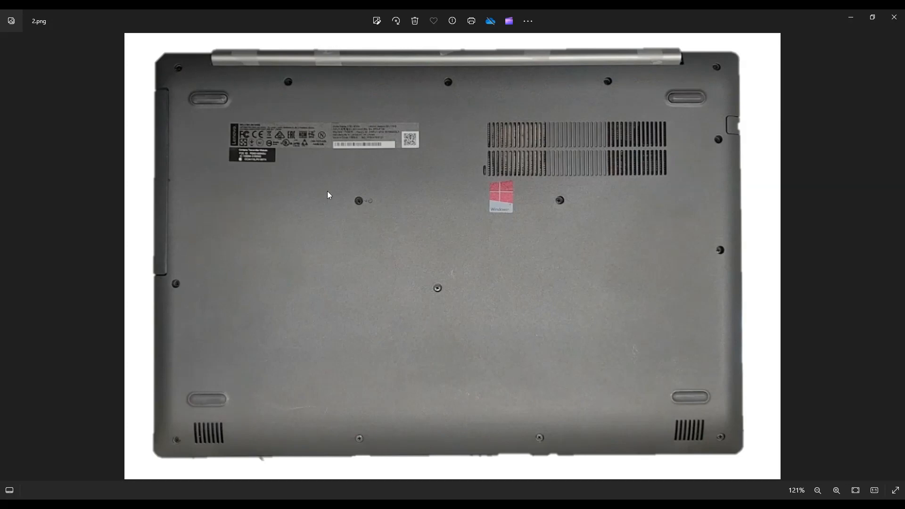
mouse_move(530, 291)
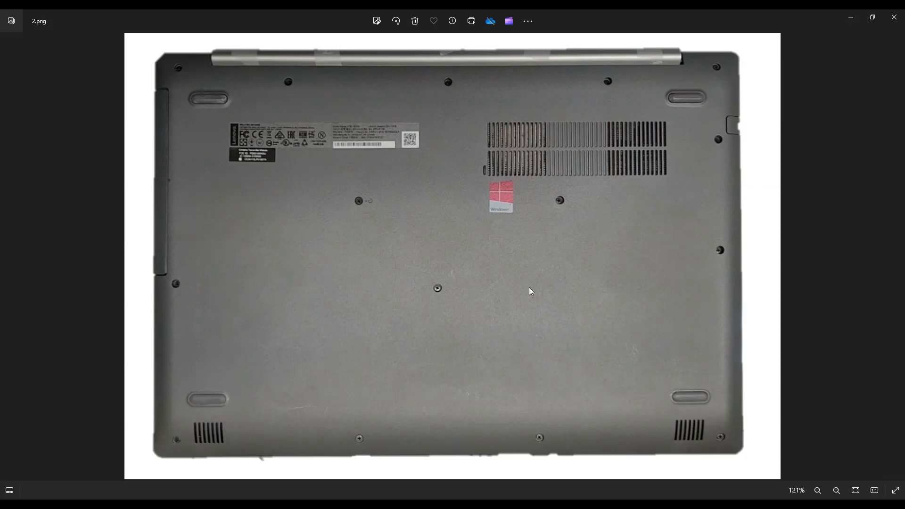
mouse_move(725, 253)
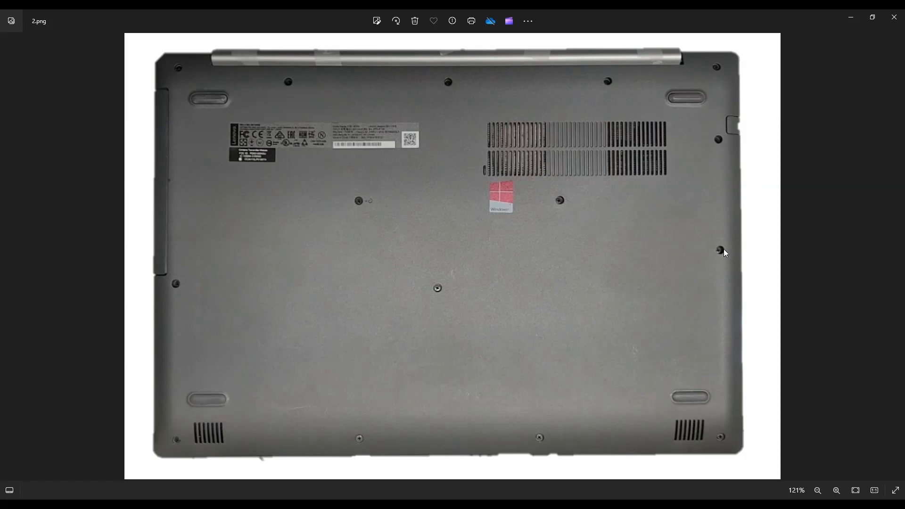
mouse_move(345, 350)
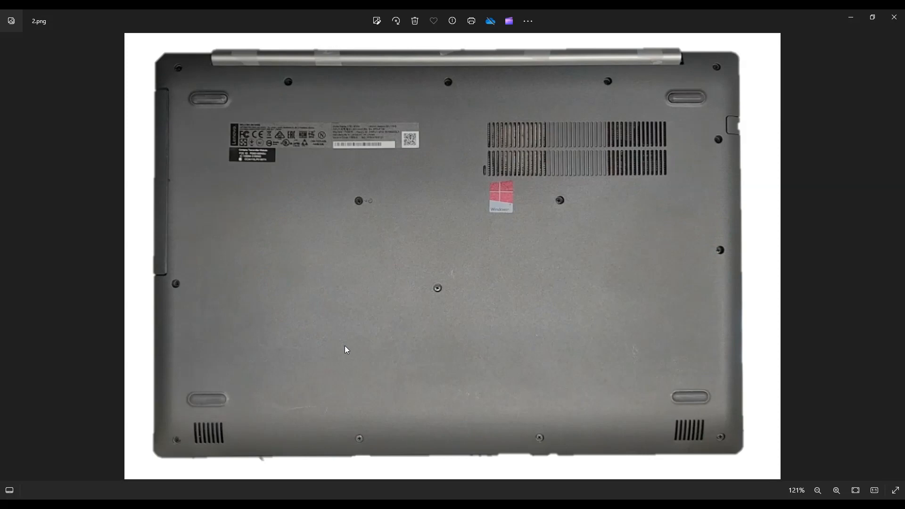
mouse_move(160, 106)
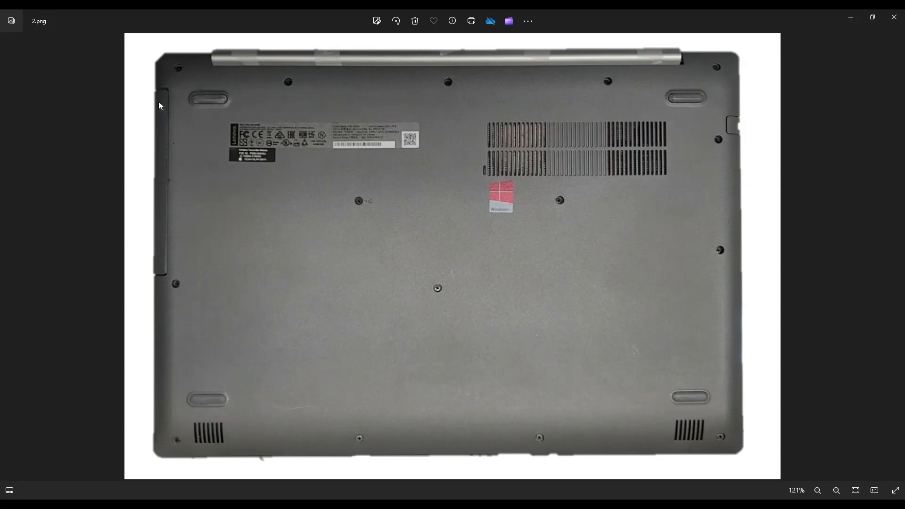
mouse_move(170, 139)
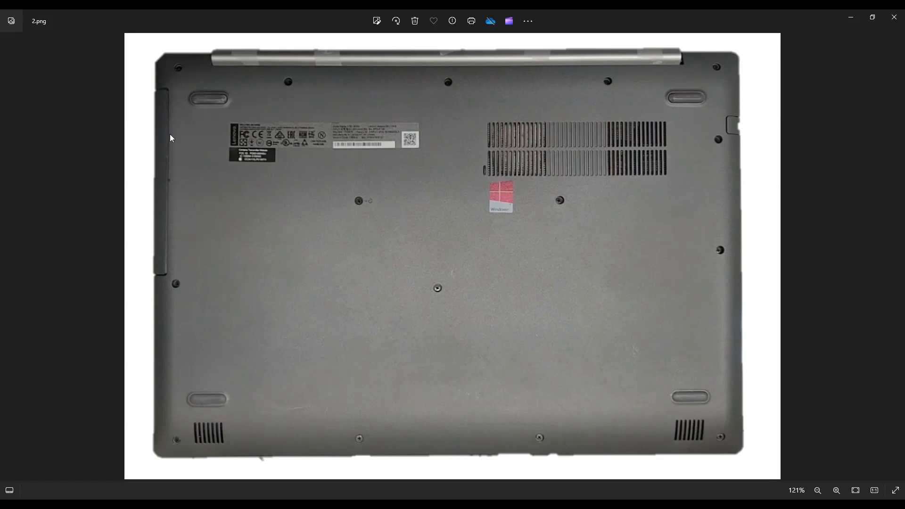
mouse_move(164, 241)
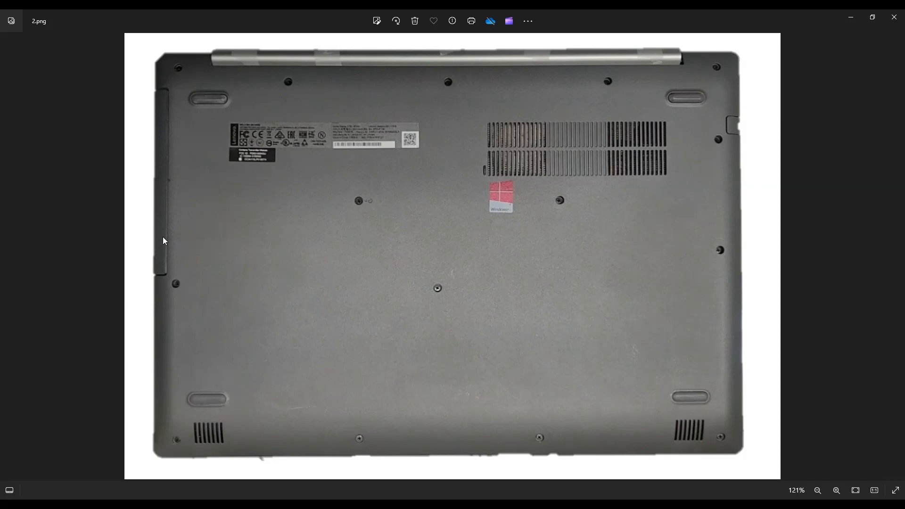
mouse_move(173, 110)
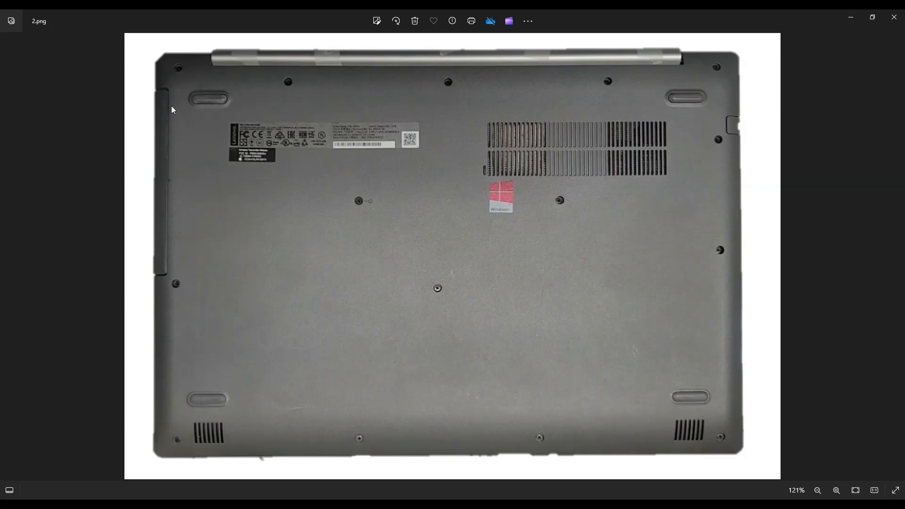
mouse_move(169, 276)
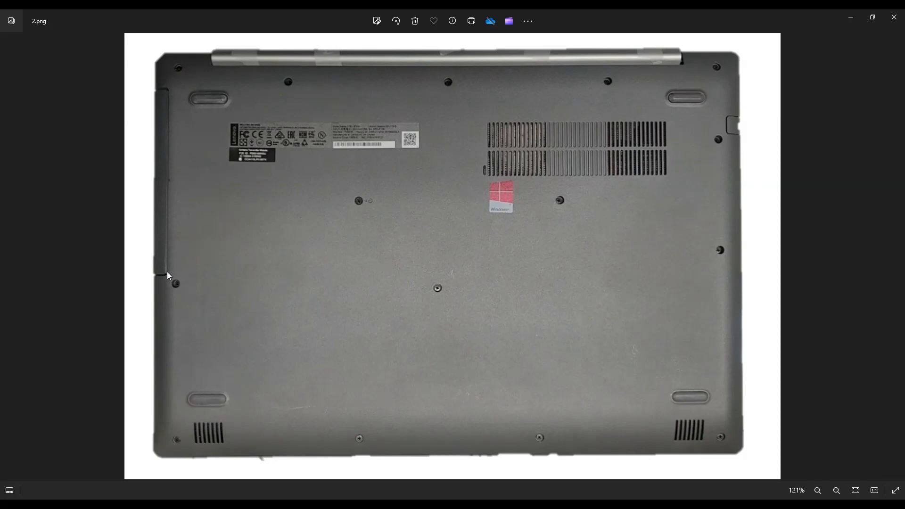
mouse_move(164, 186)
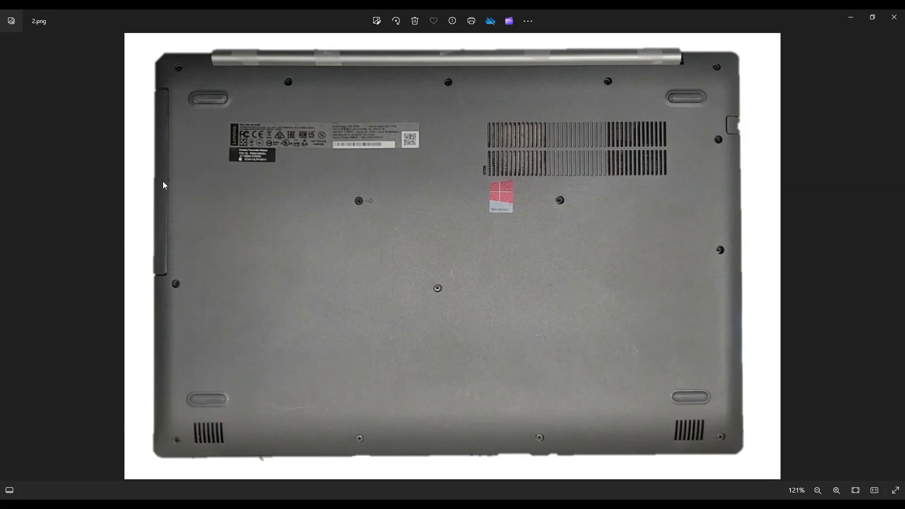
mouse_move(169, 199)
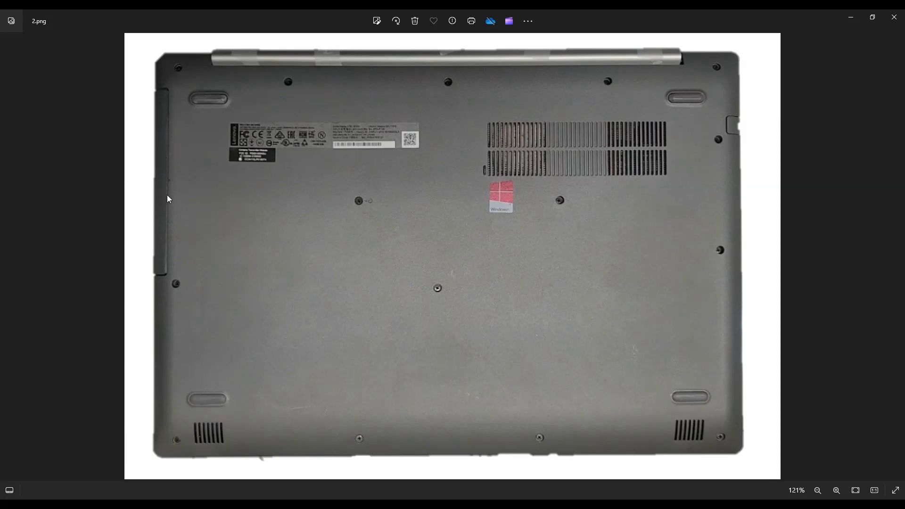
mouse_move(46, 197)
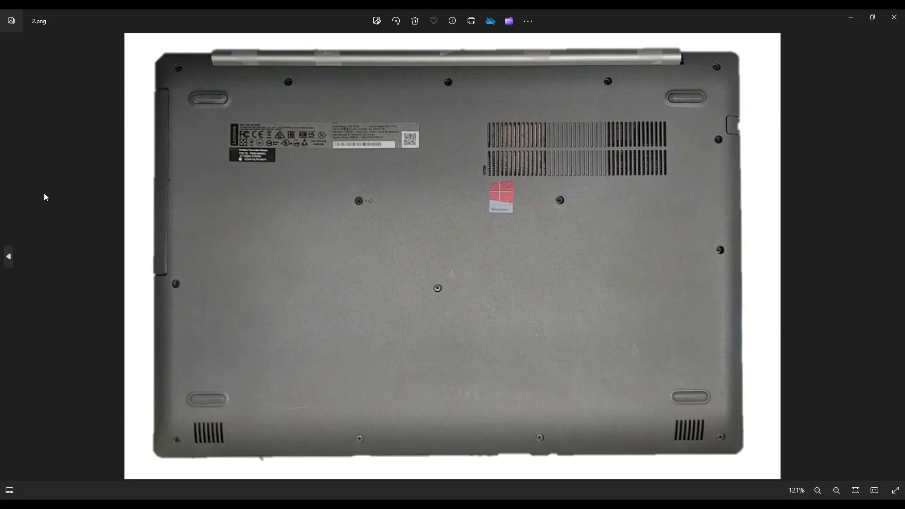
mouse_move(155, 120)
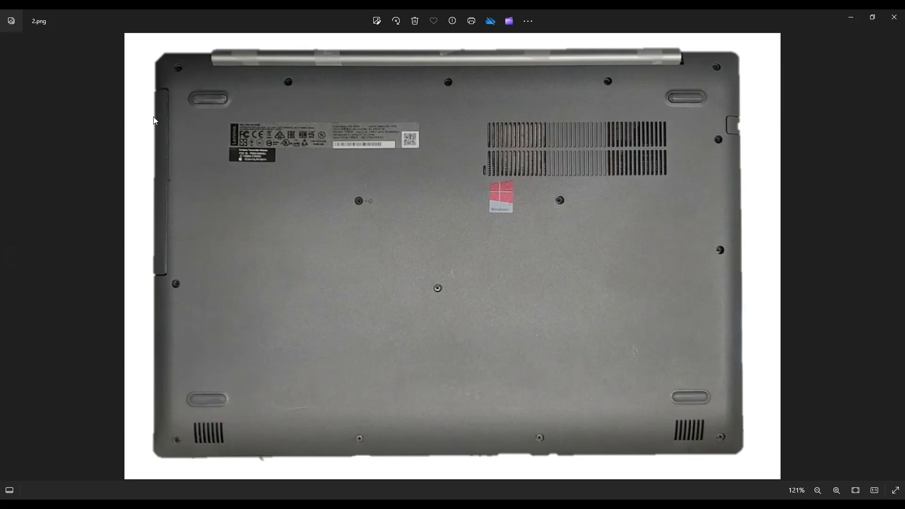
mouse_move(166, 122)
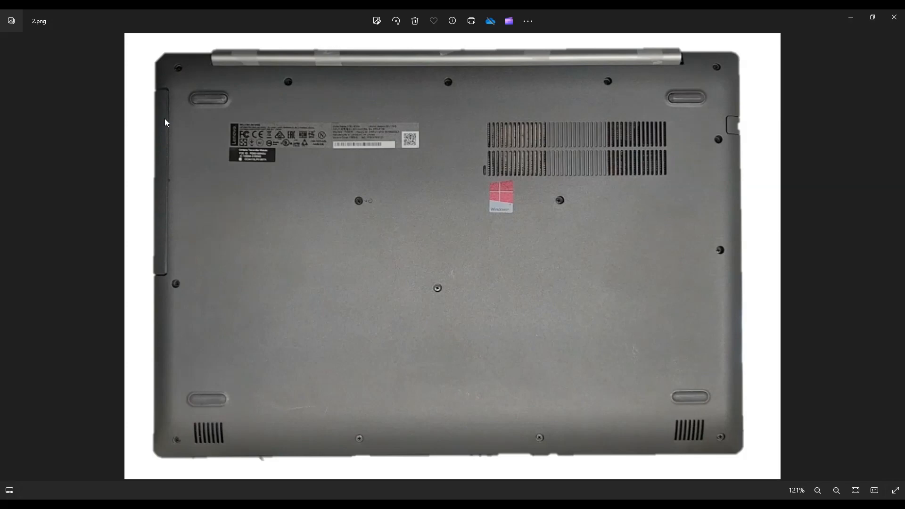
mouse_move(161, 134)
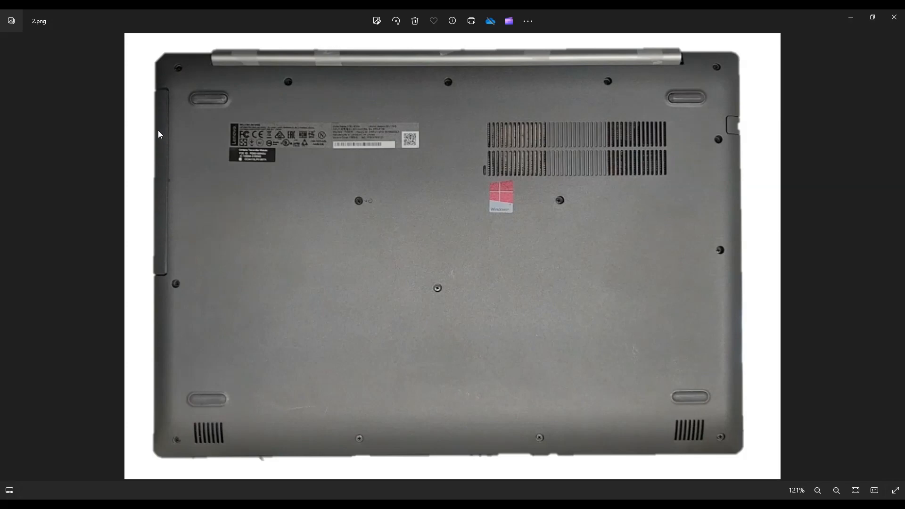
mouse_move(166, 205)
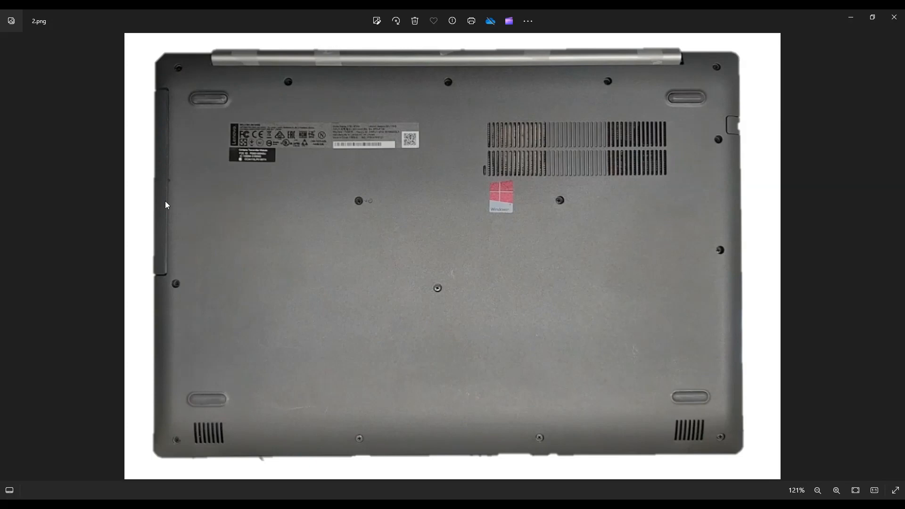
mouse_move(240, 186)
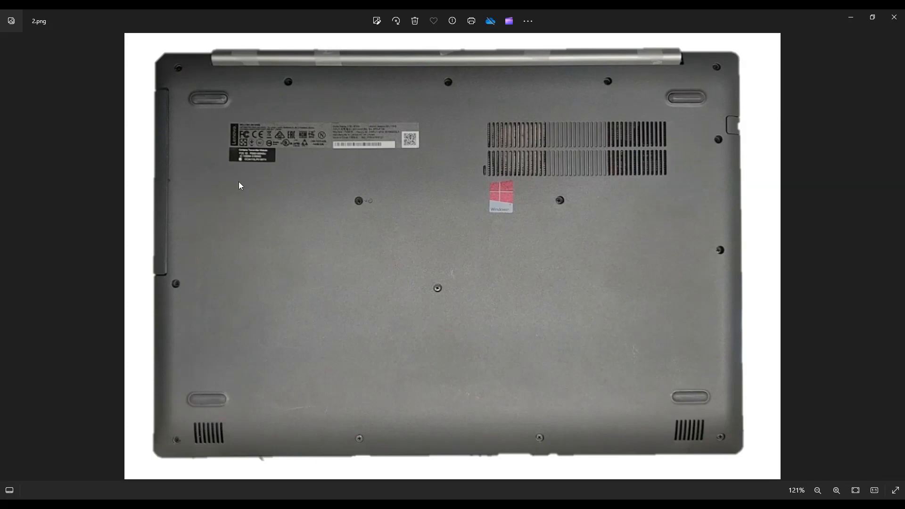
mouse_move(158, 197)
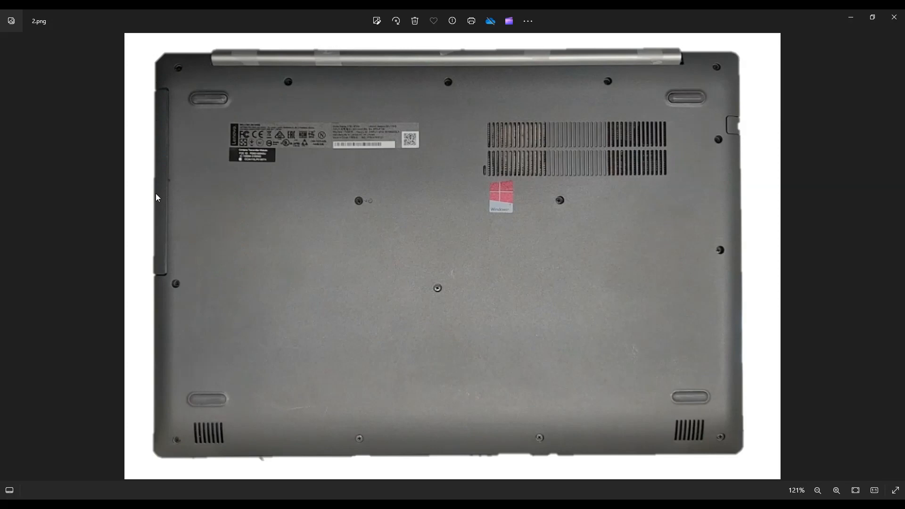
mouse_move(151, 302)
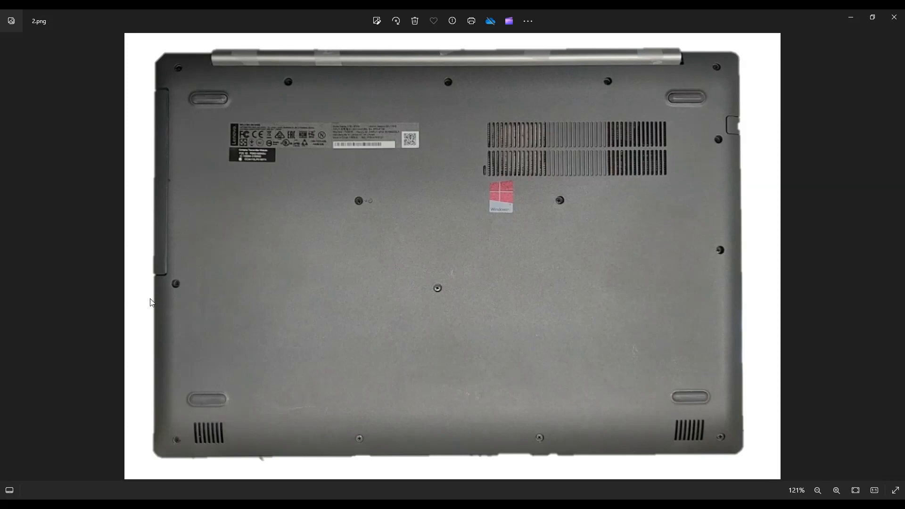
mouse_move(300, 464)
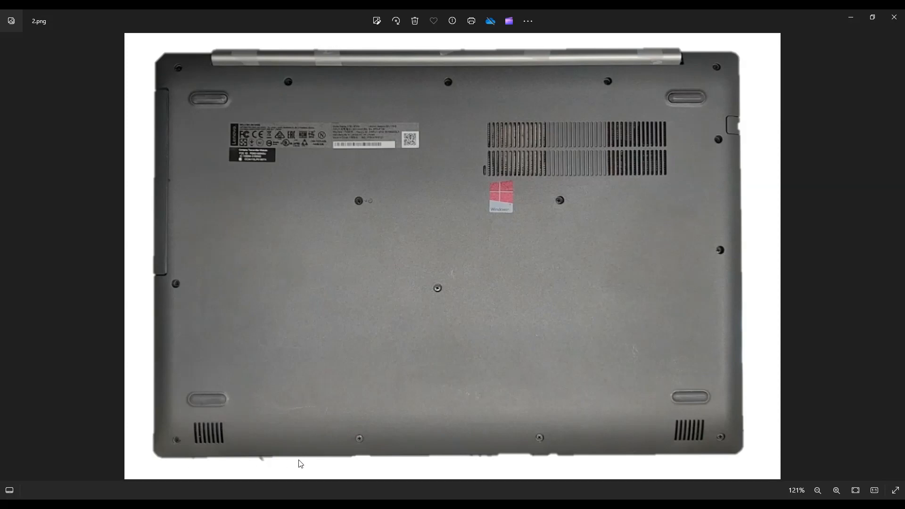
mouse_move(748, 219)
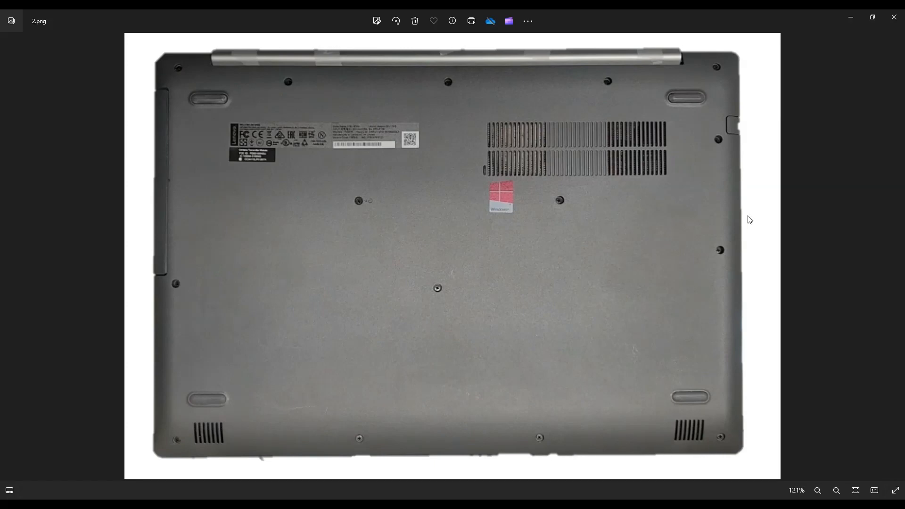
mouse_move(176, 50)
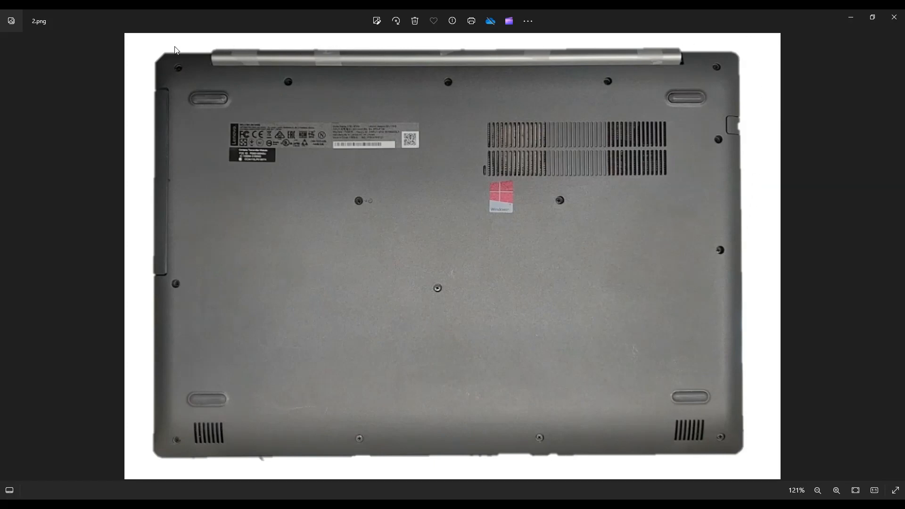
mouse_move(354, 377)
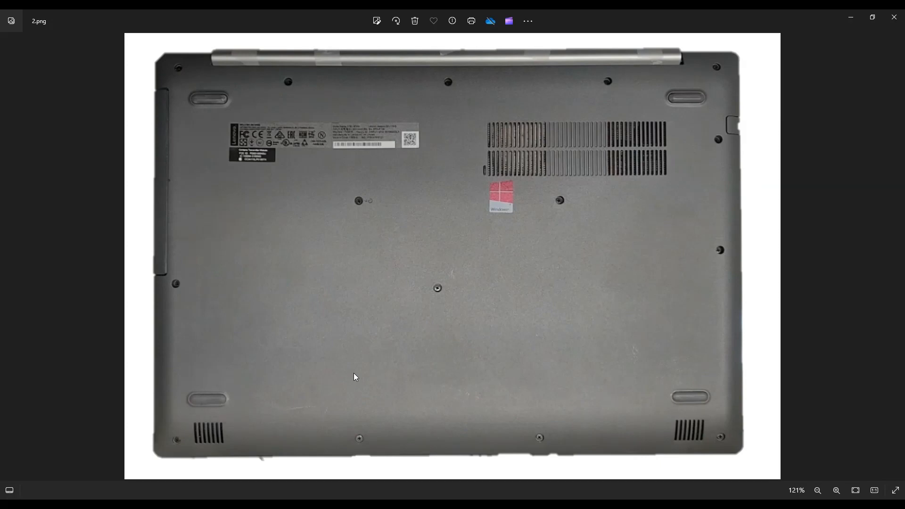
mouse_move(711, 102)
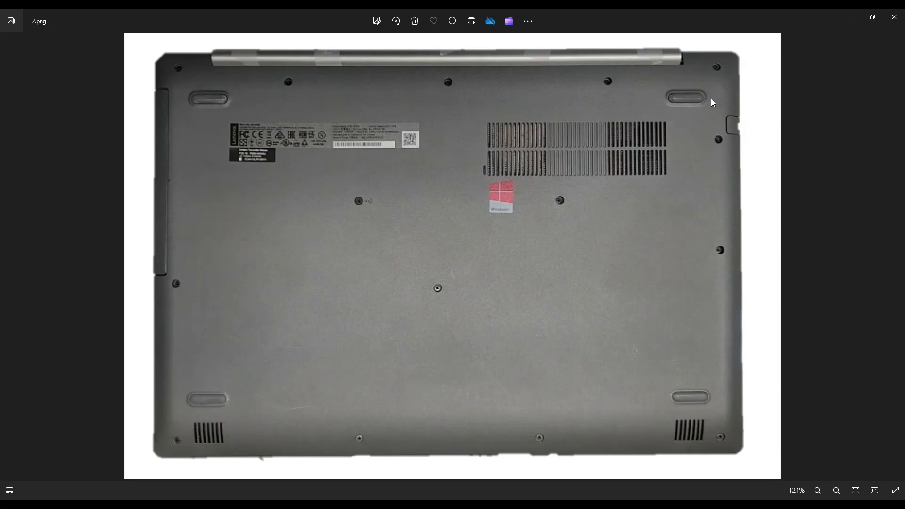
mouse_move(165, 109)
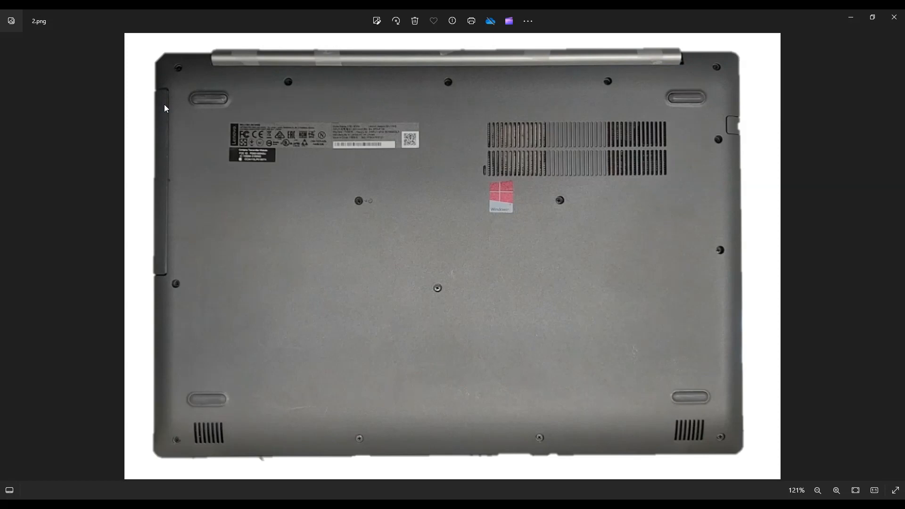
mouse_move(167, 152)
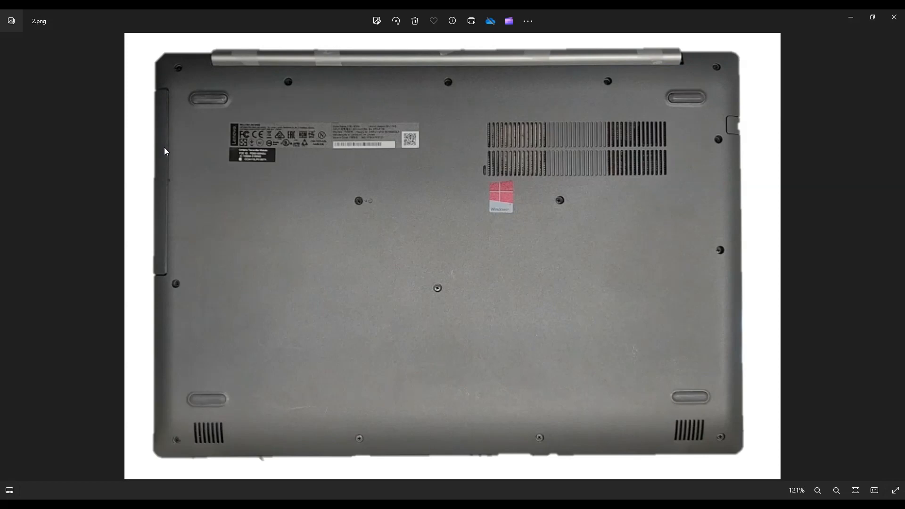
mouse_move(166, 107)
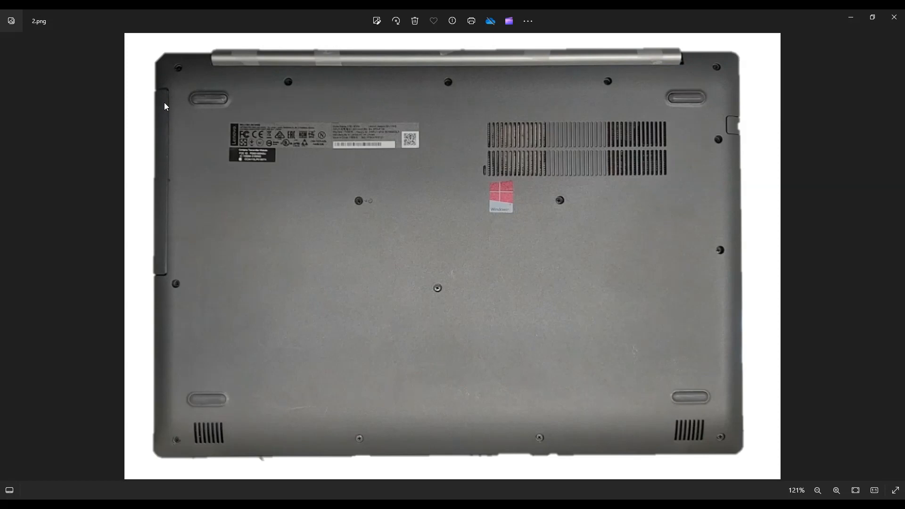
mouse_move(162, 229)
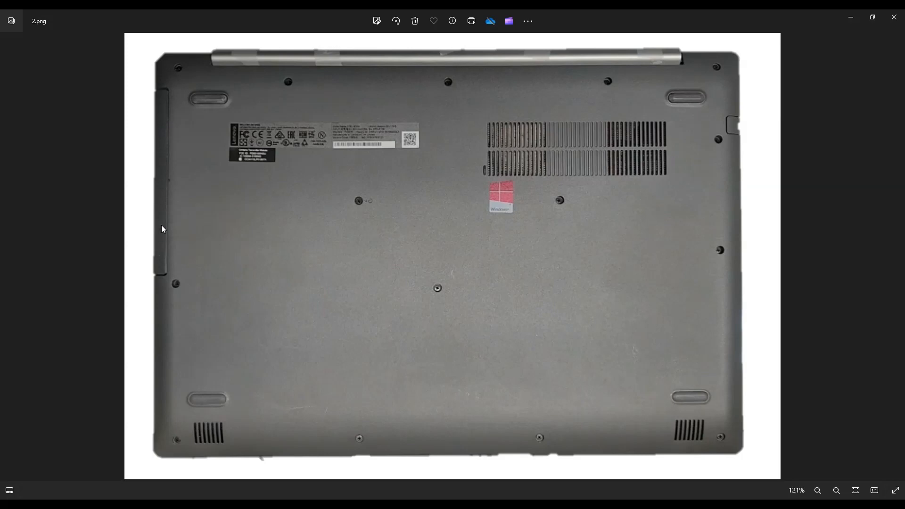
mouse_move(166, 110)
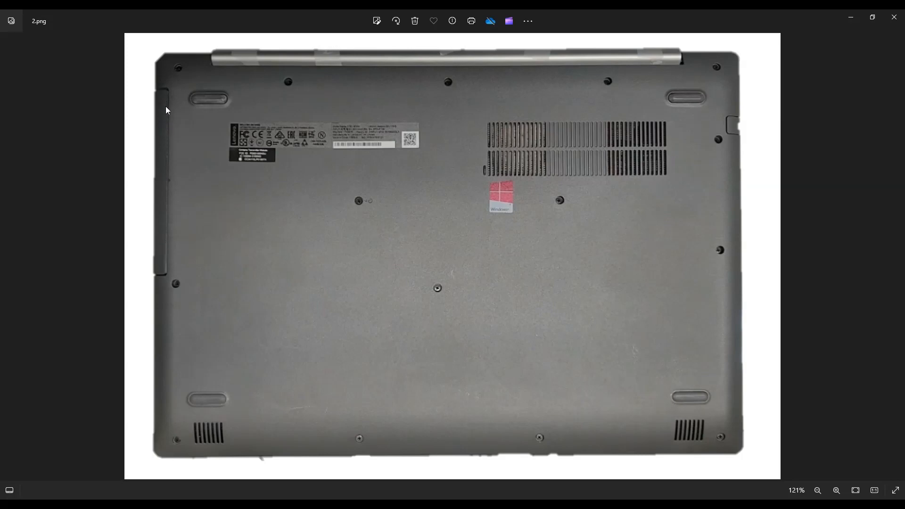
mouse_move(162, 242)
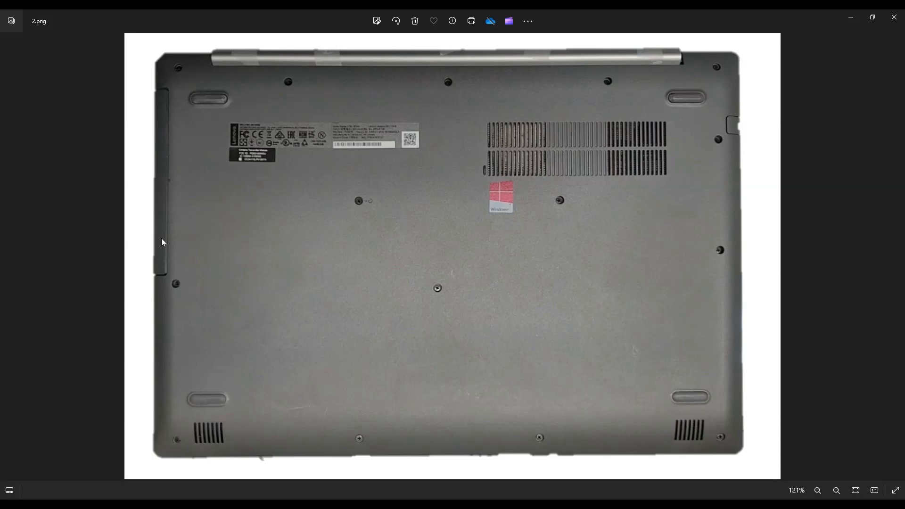
mouse_move(155, 184)
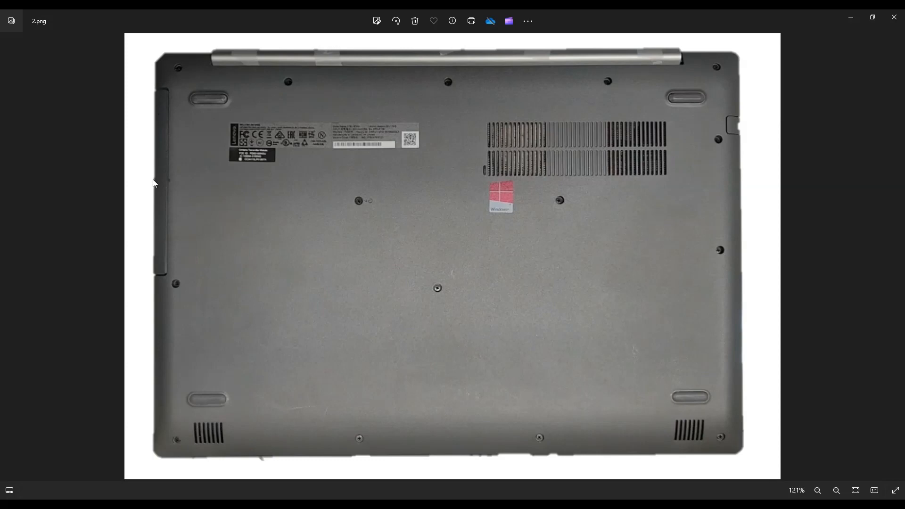
mouse_move(158, 275)
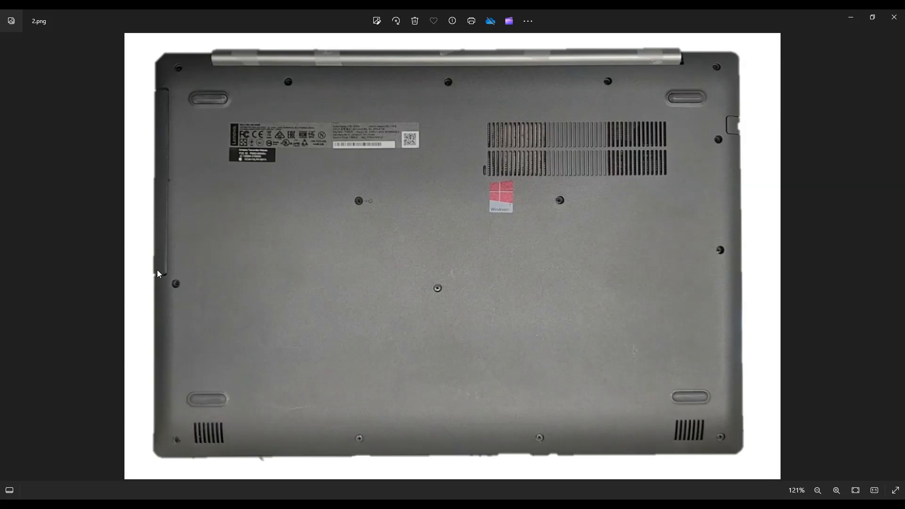
mouse_move(355, 249)
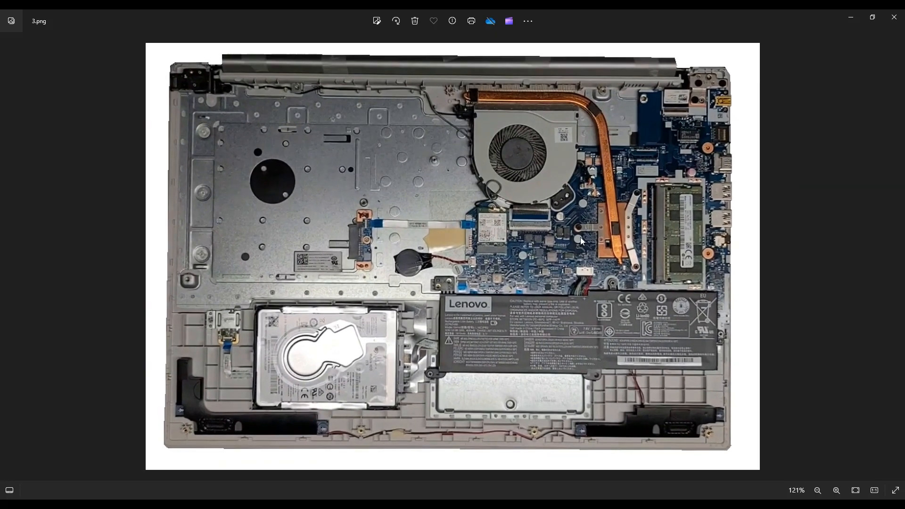
mouse_move(316, 305)
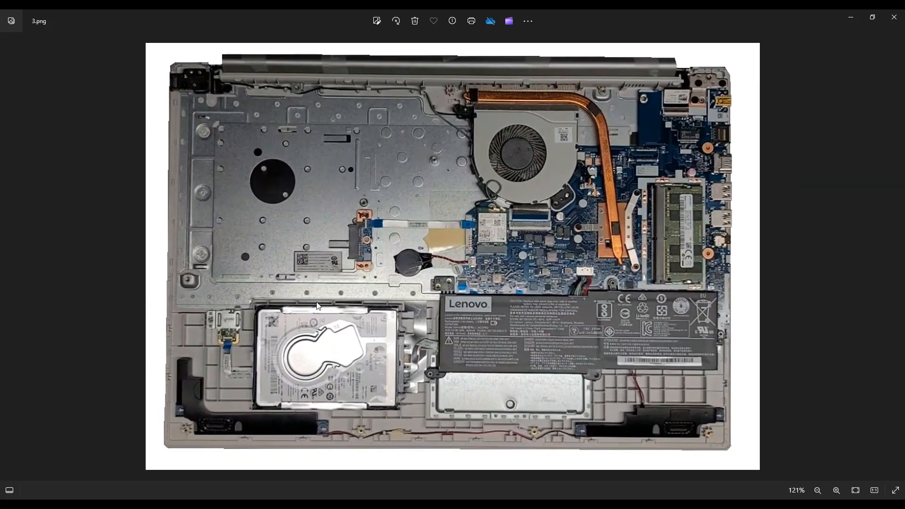
mouse_move(808, 269)
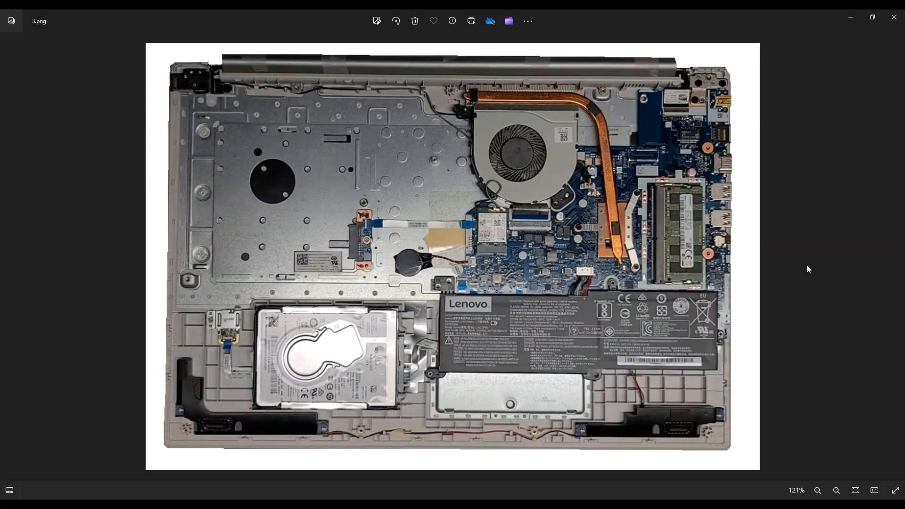
mouse_move(802, 322)
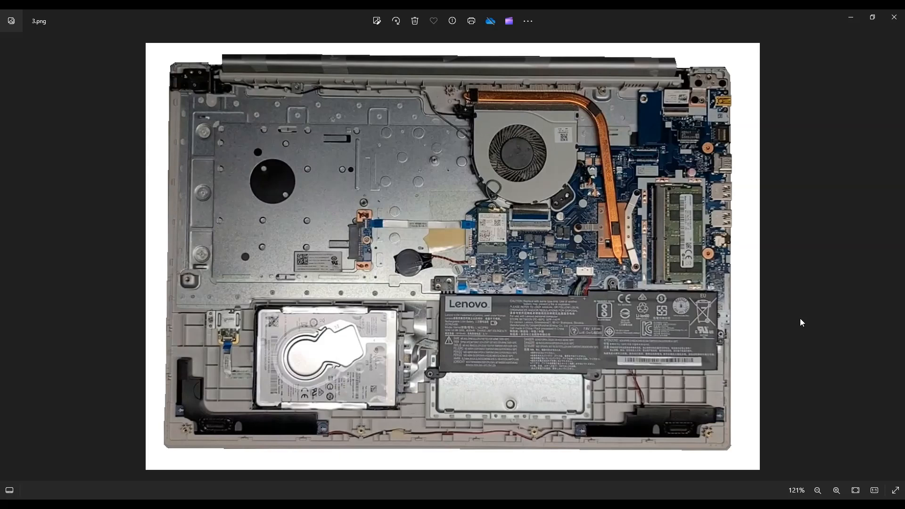
mouse_move(473, 357)
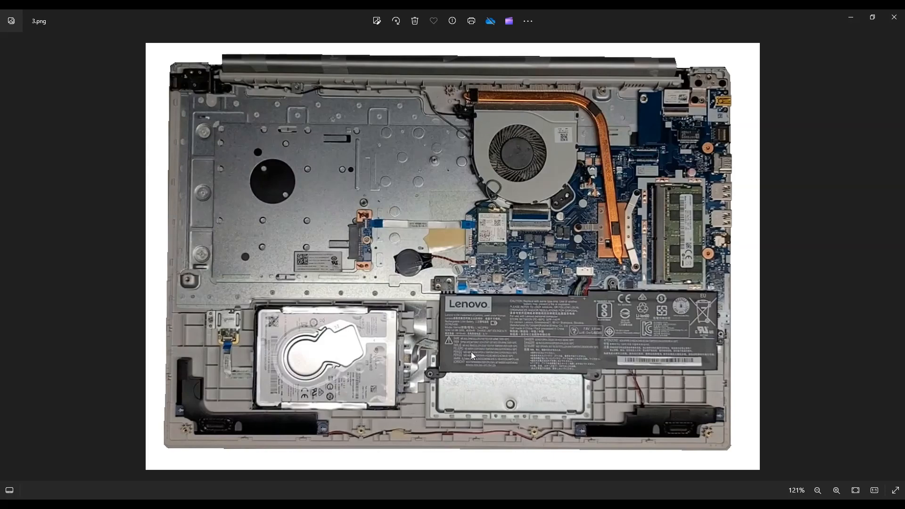
mouse_move(639, 304)
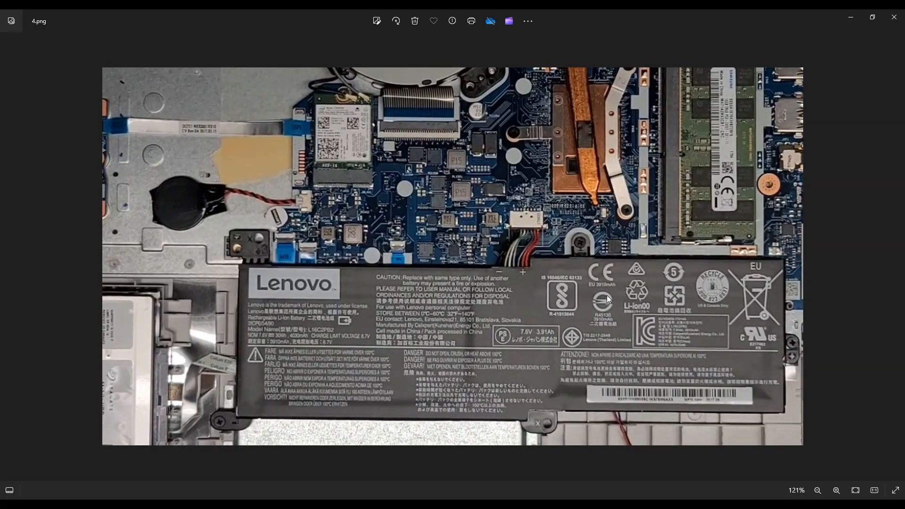
mouse_move(541, 372)
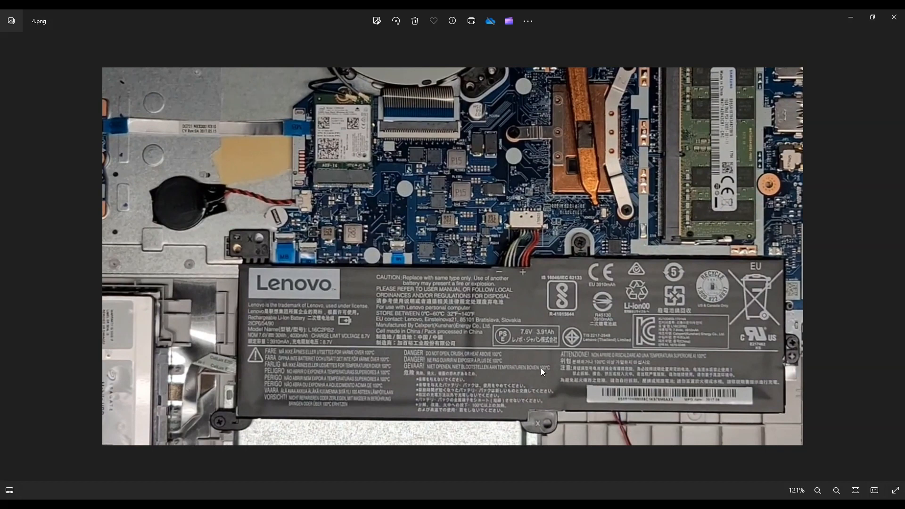
mouse_move(530, 243)
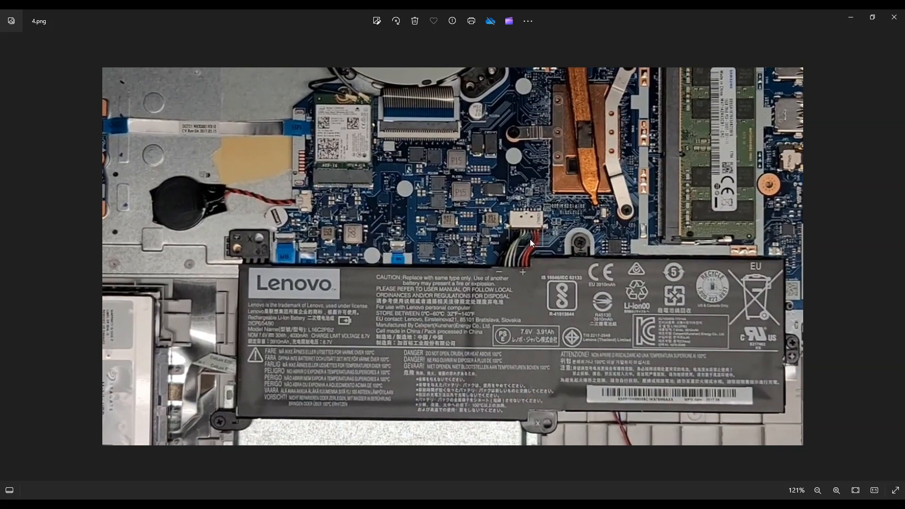
mouse_move(526, 234)
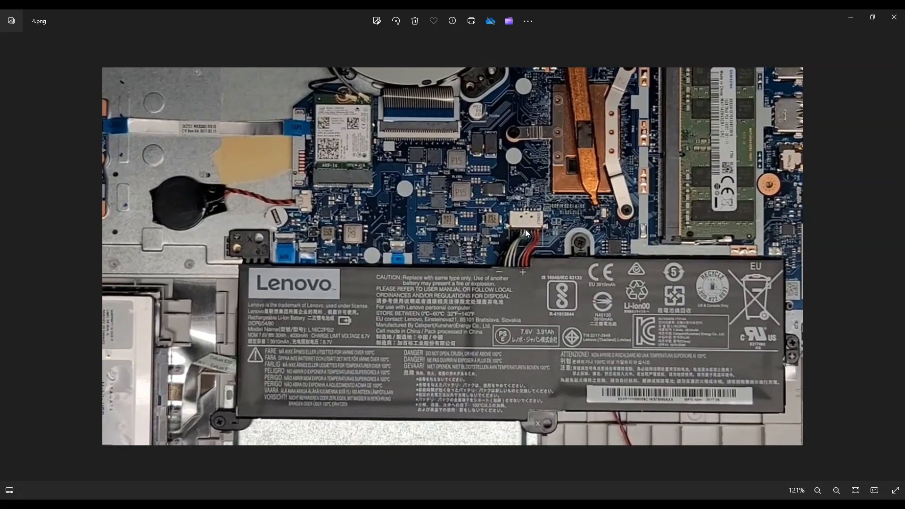
mouse_move(530, 247)
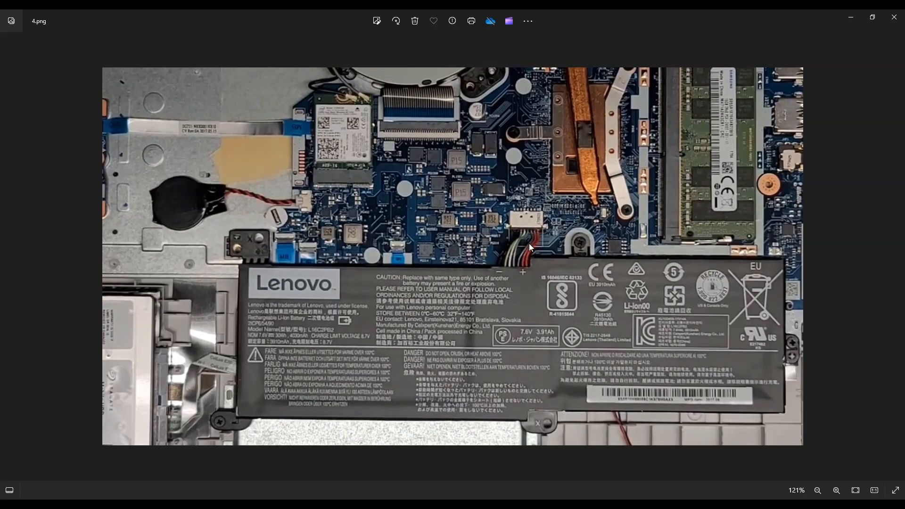
mouse_move(512, 266)
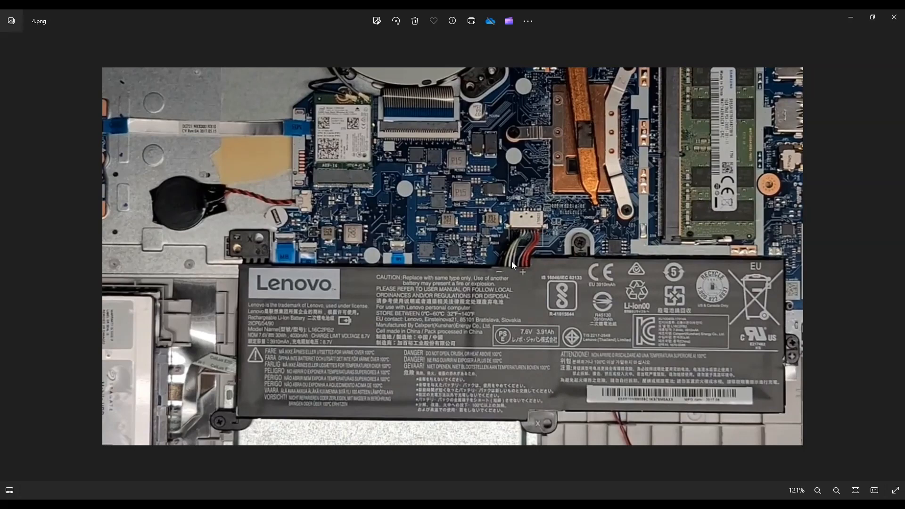
mouse_move(536, 239)
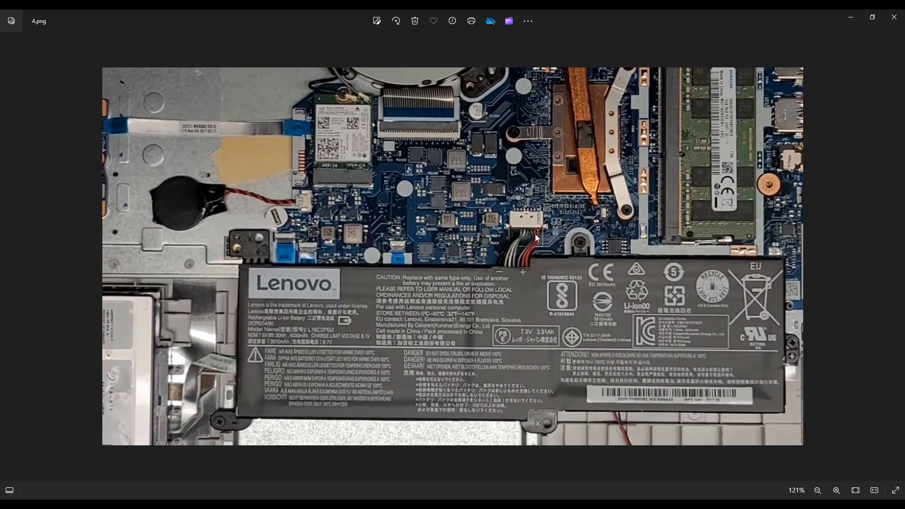
mouse_move(467, 290)
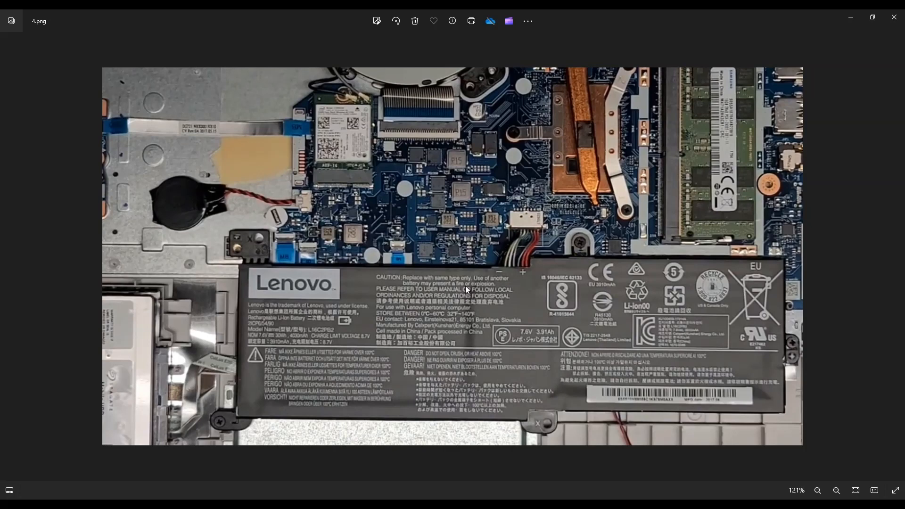
mouse_move(434, 357)
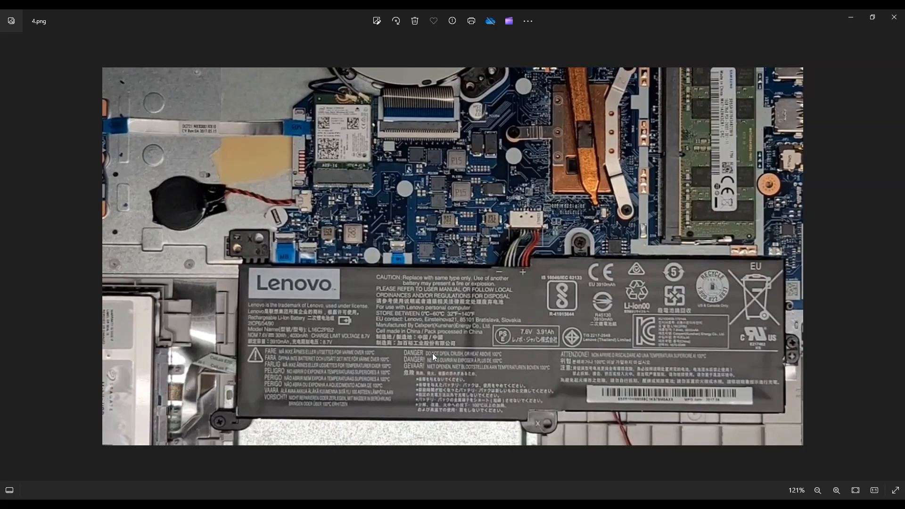
mouse_move(221, 429)
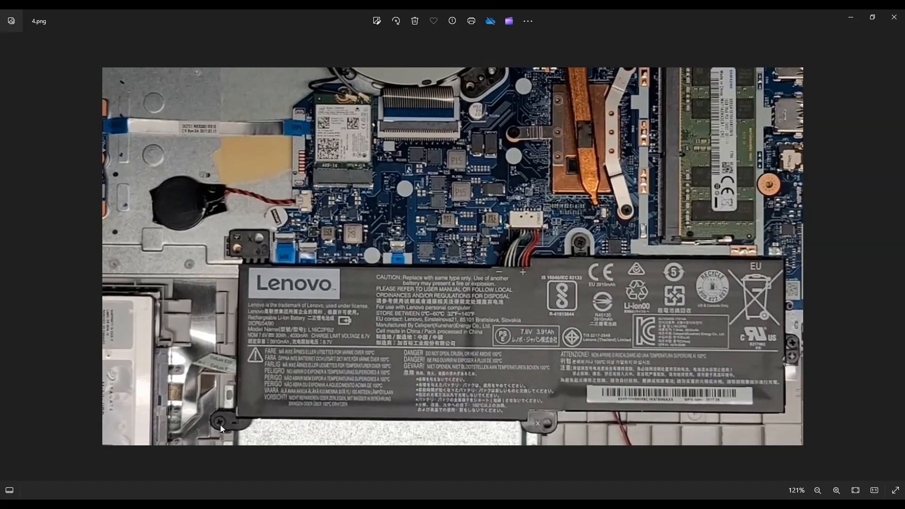
mouse_move(578, 277)
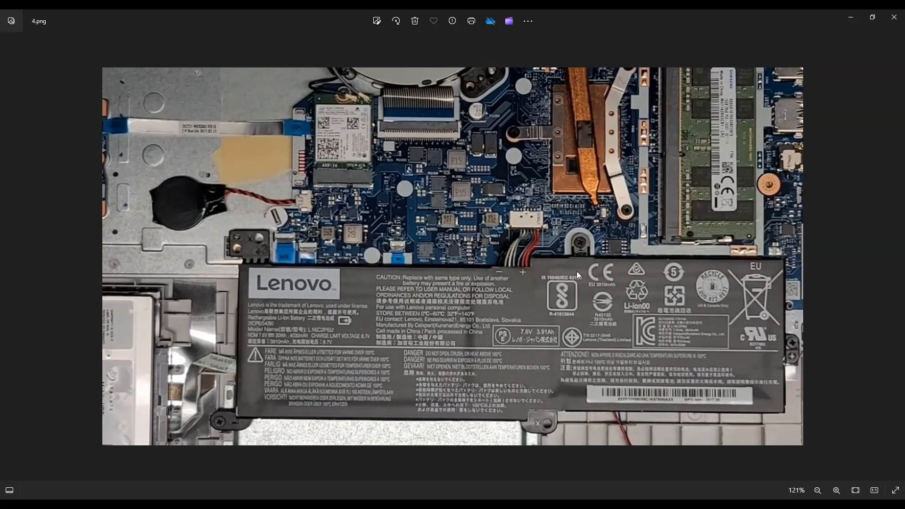
mouse_move(758, 361)
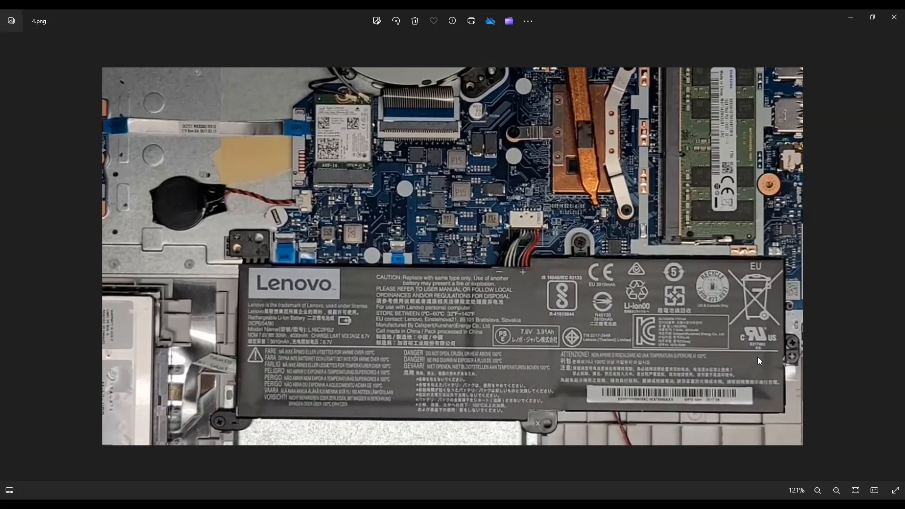
mouse_move(310, 383)
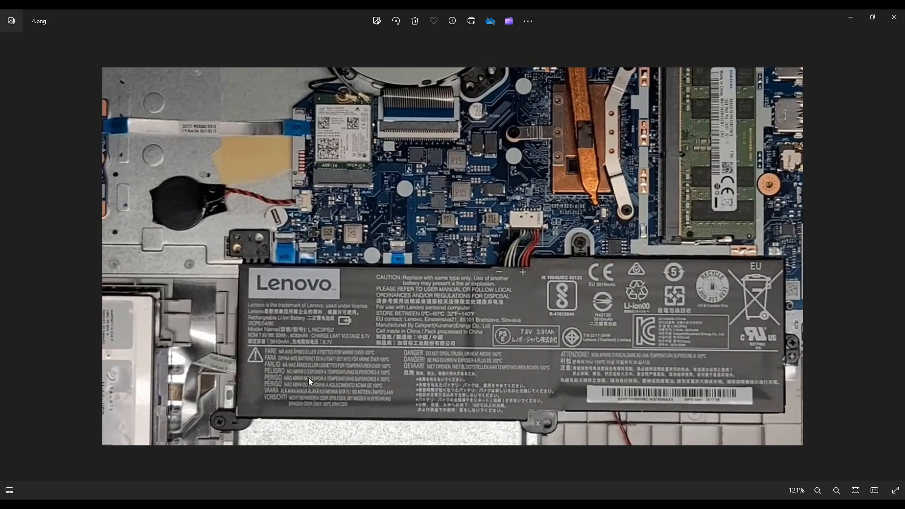
mouse_move(527, 243)
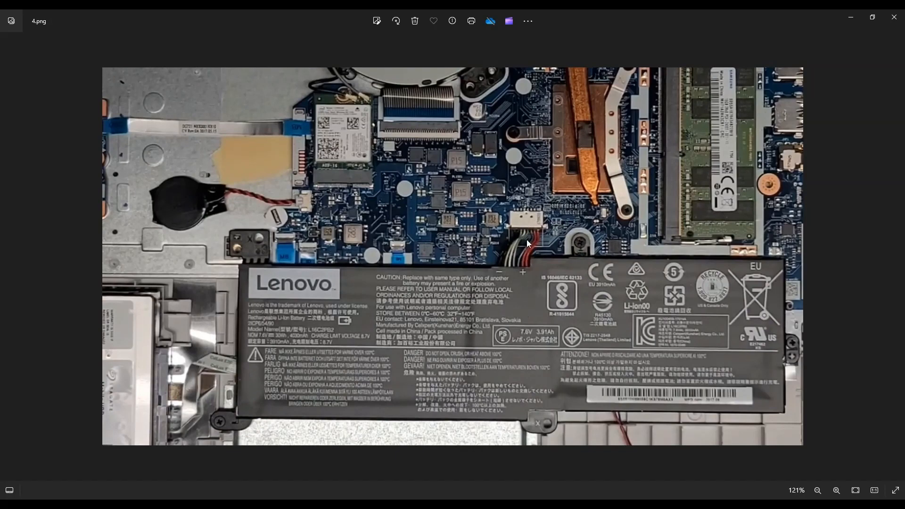
mouse_move(522, 263)
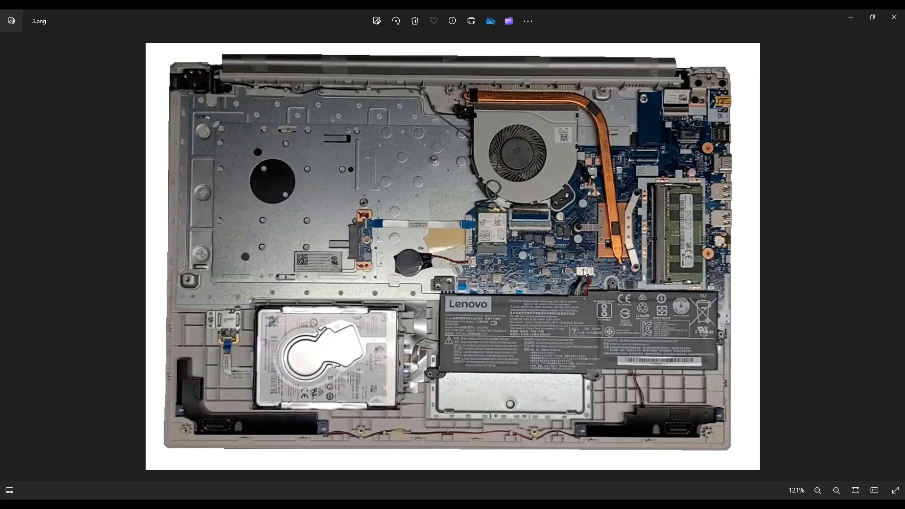
mouse_move(388, 250)
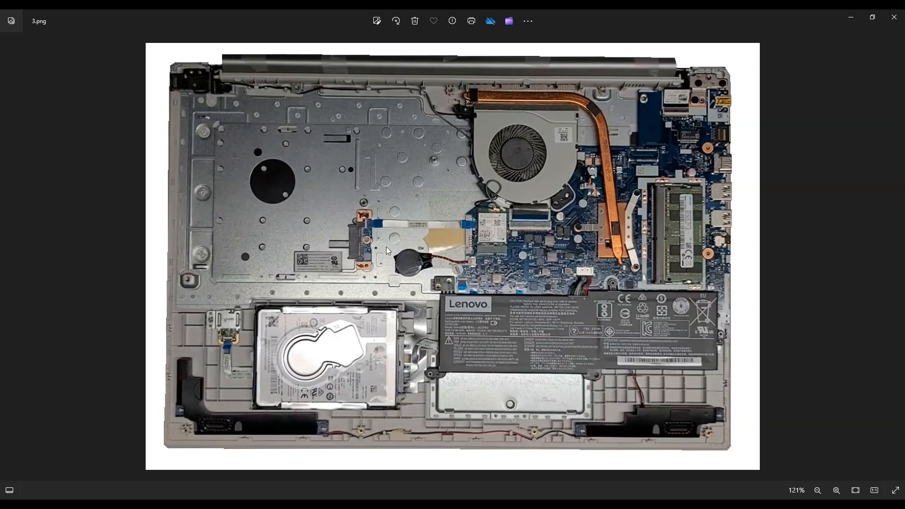
mouse_move(418, 280)
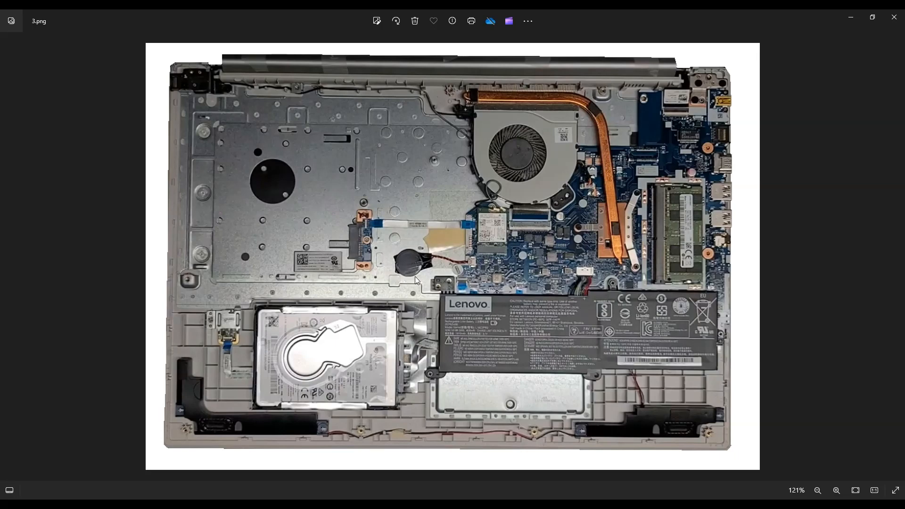
mouse_move(468, 267)
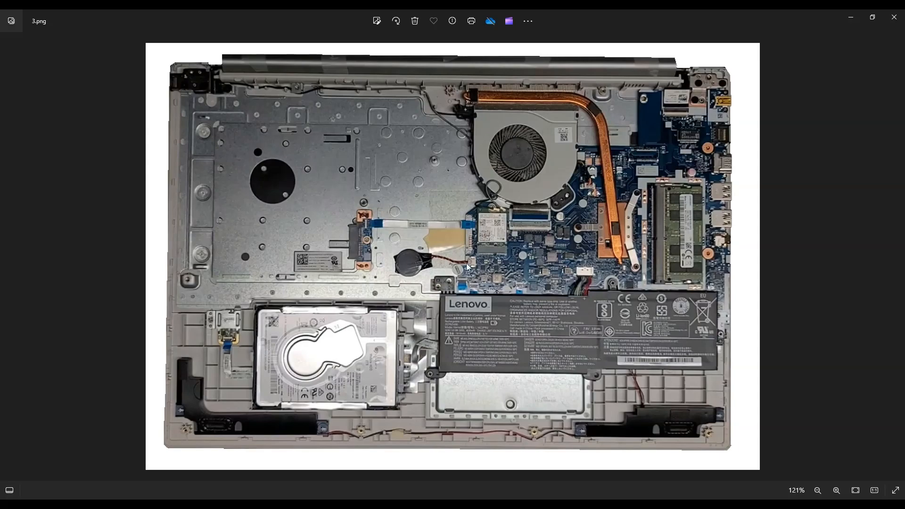
mouse_move(440, 264)
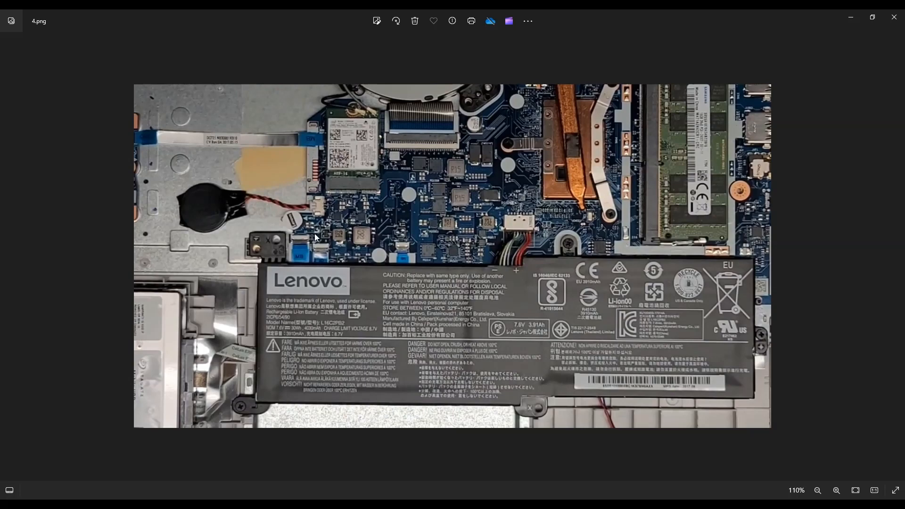
mouse_move(312, 207)
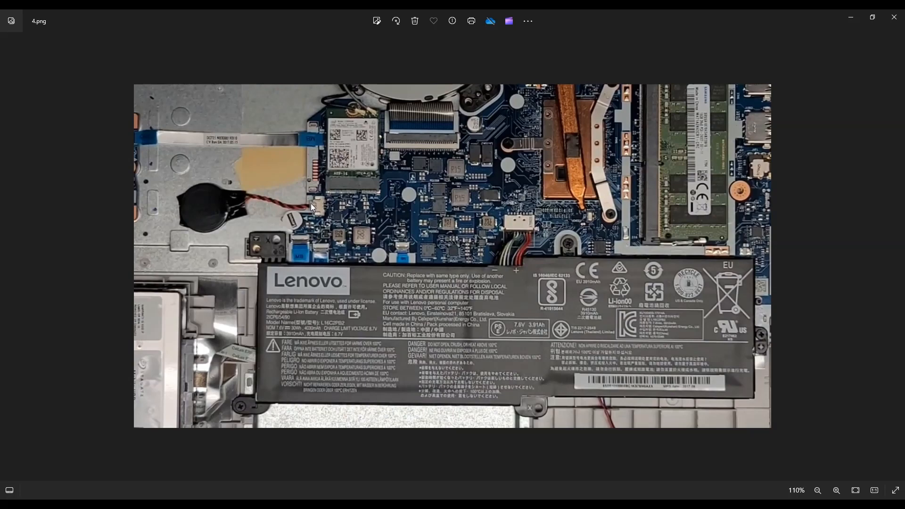
mouse_move(270, 207)
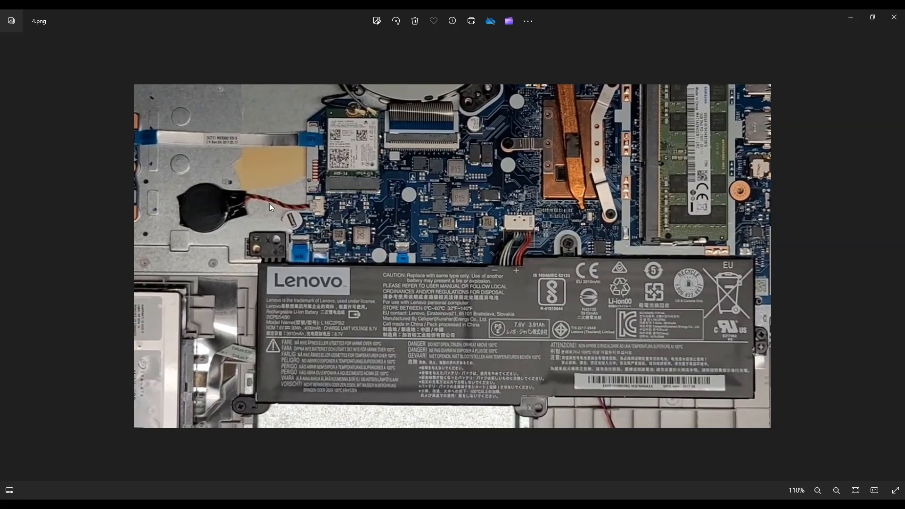
mouse_move(309, 215)
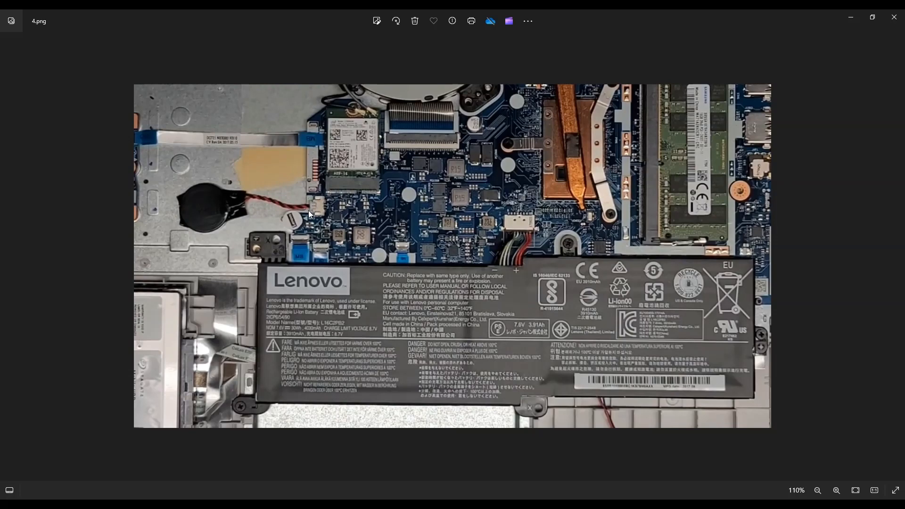
mouse_move(312, 217)
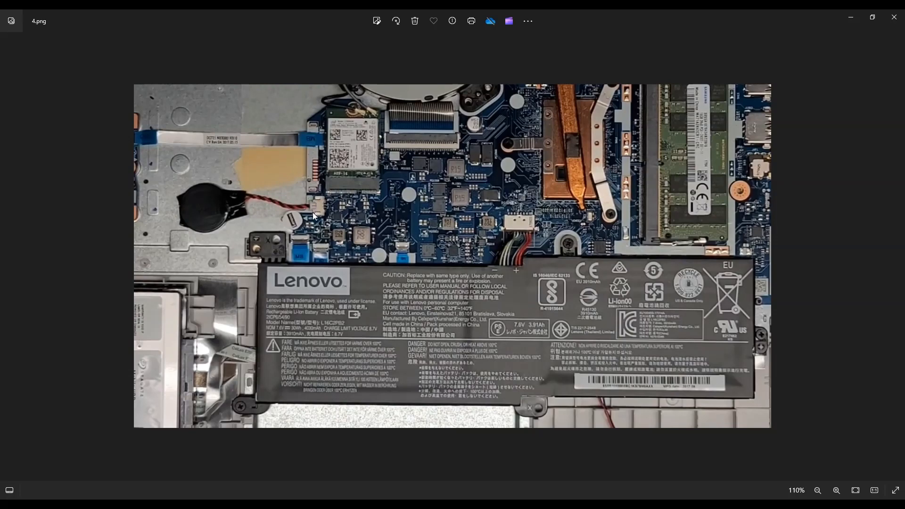
mouse_move(273, 210)
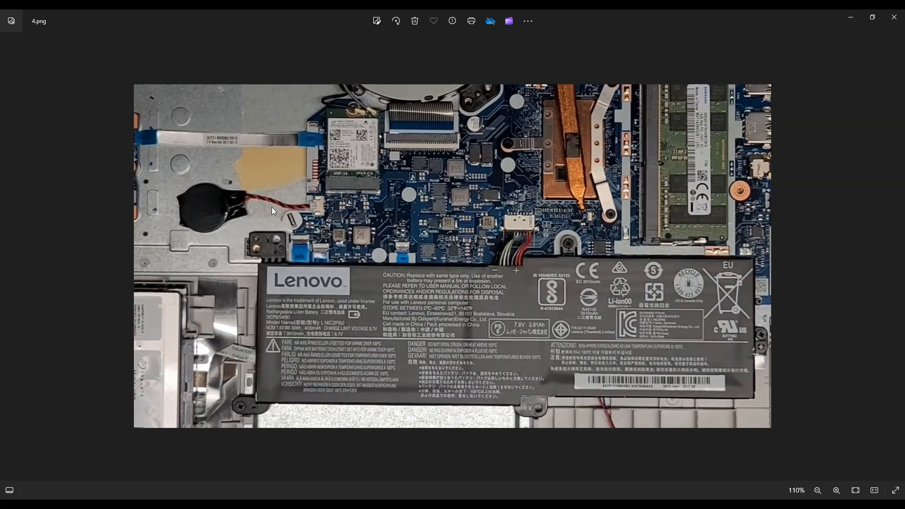
mouse_move(221, 230)
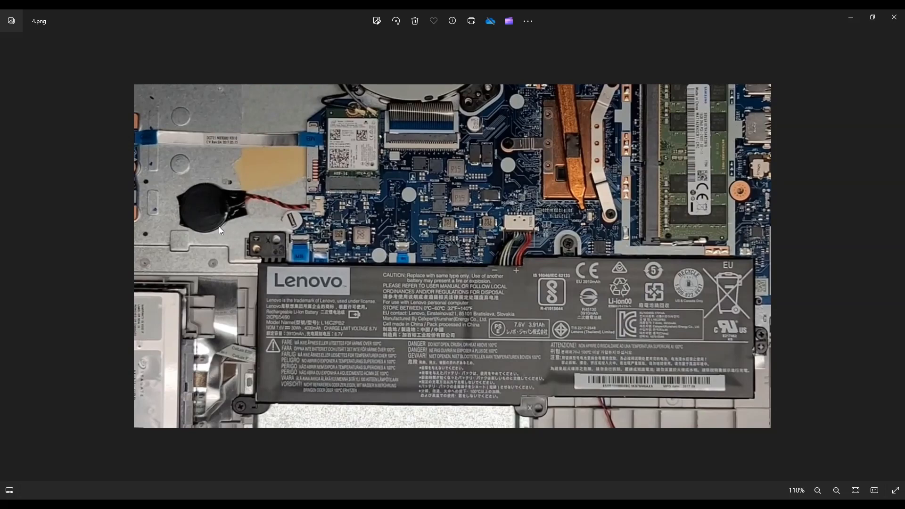
mouse_move(266, 153)
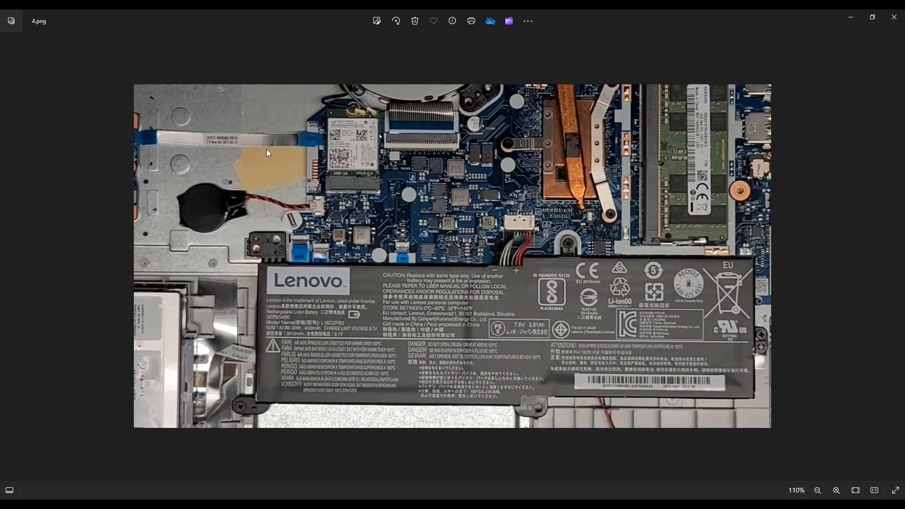
mouse_move(241, 141)
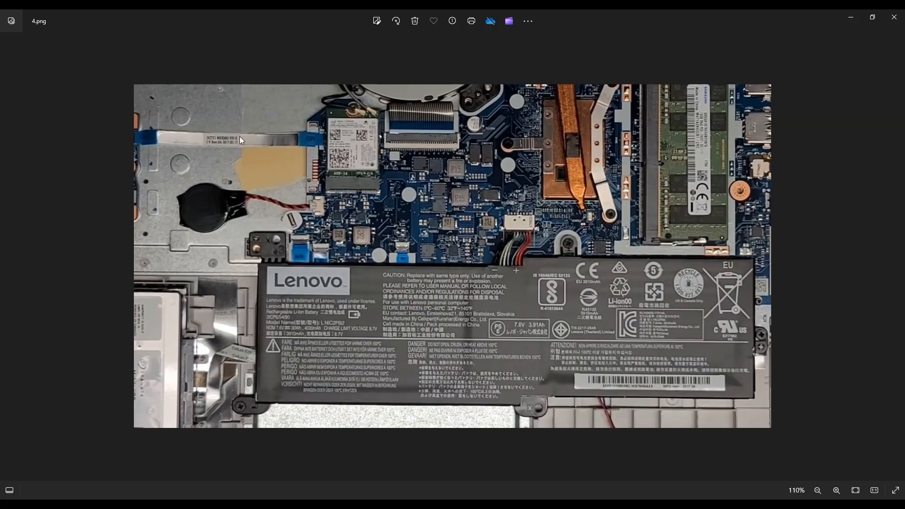
mouse_move(186, 232)
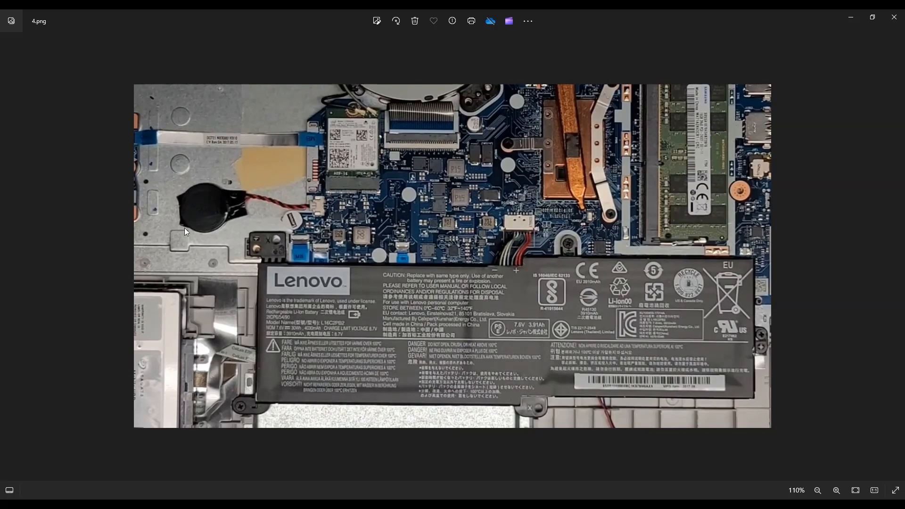
mouse_move(316, 203)
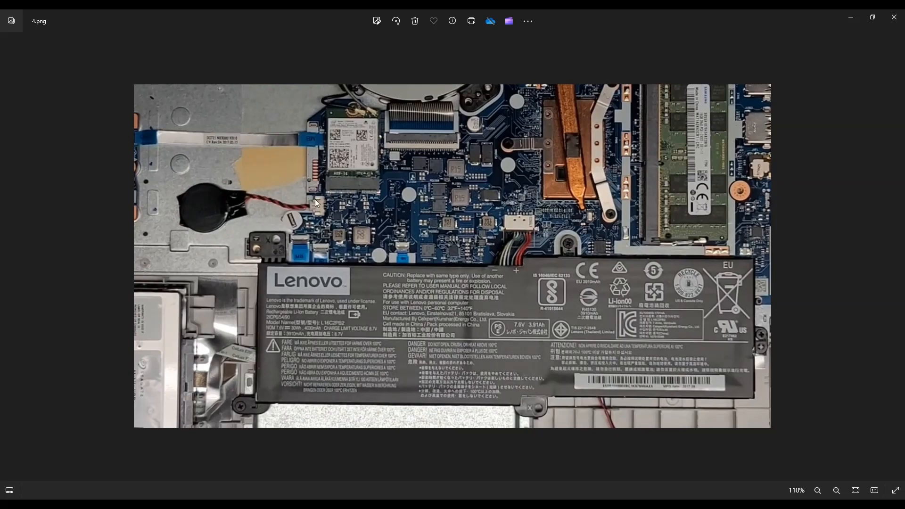
mouse_move(277, 182)
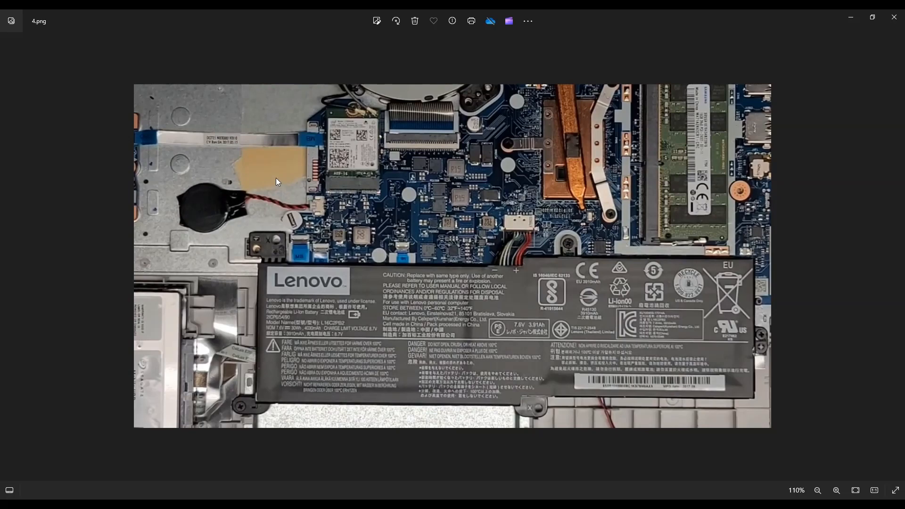